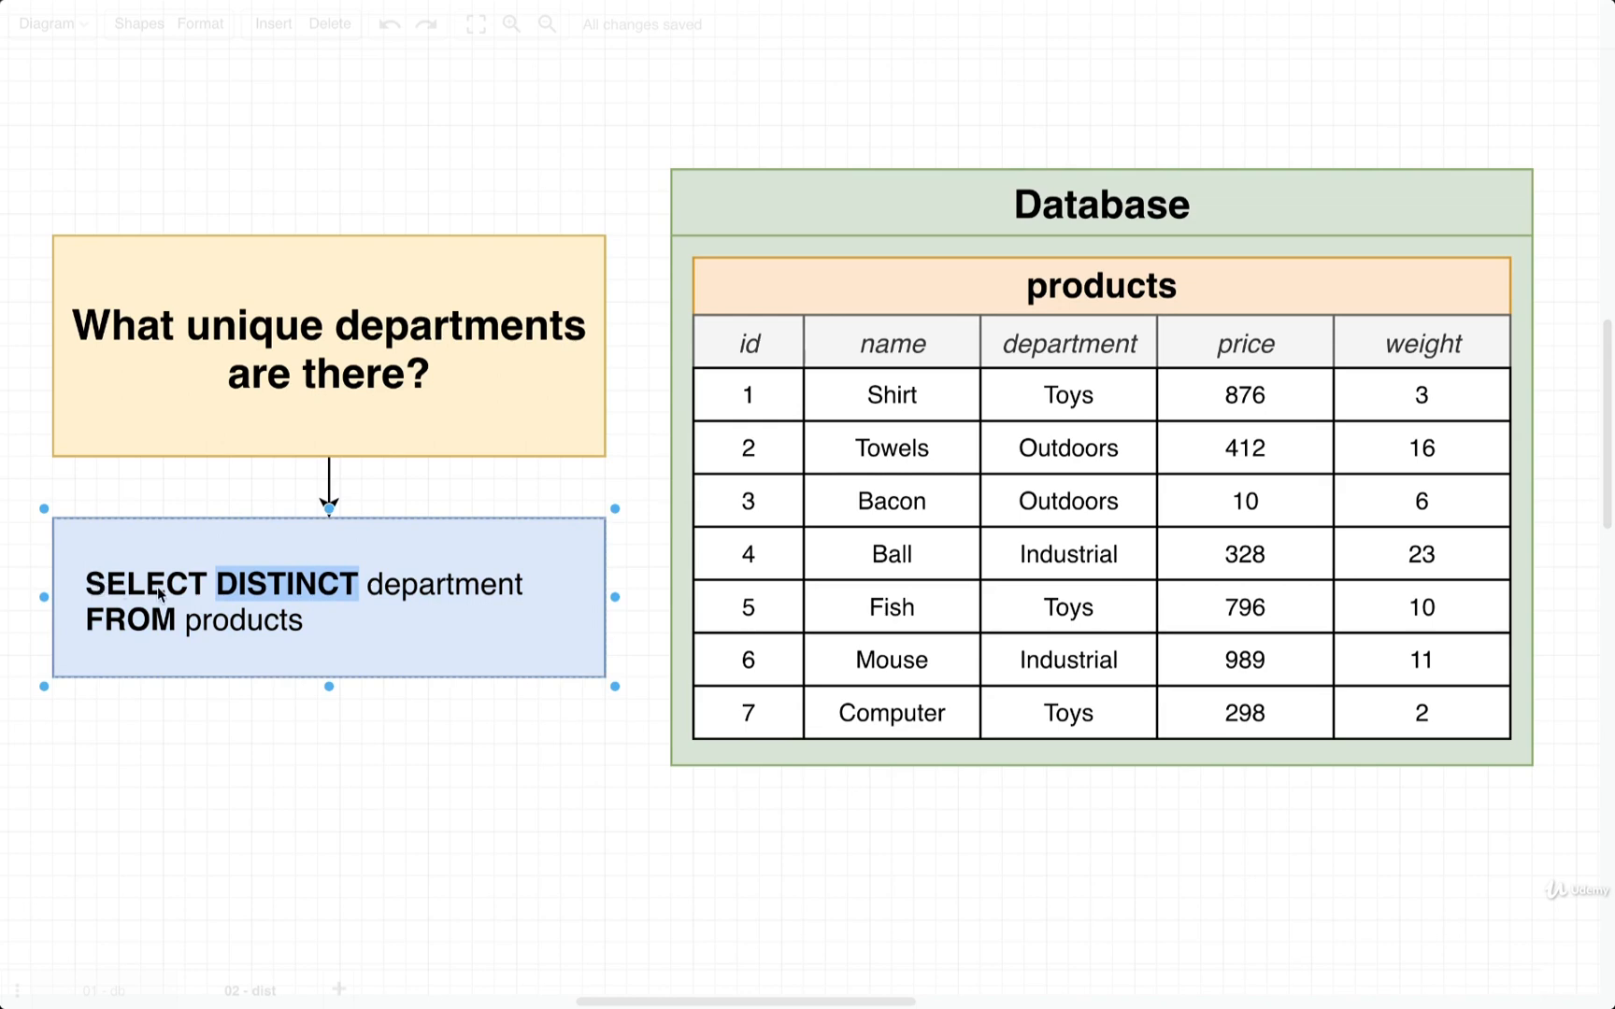
# - Reveal Toys, Outdoors and Industrial under the DISTINCT query, then switch to pg-sql
pyautogui.click(327, 344)
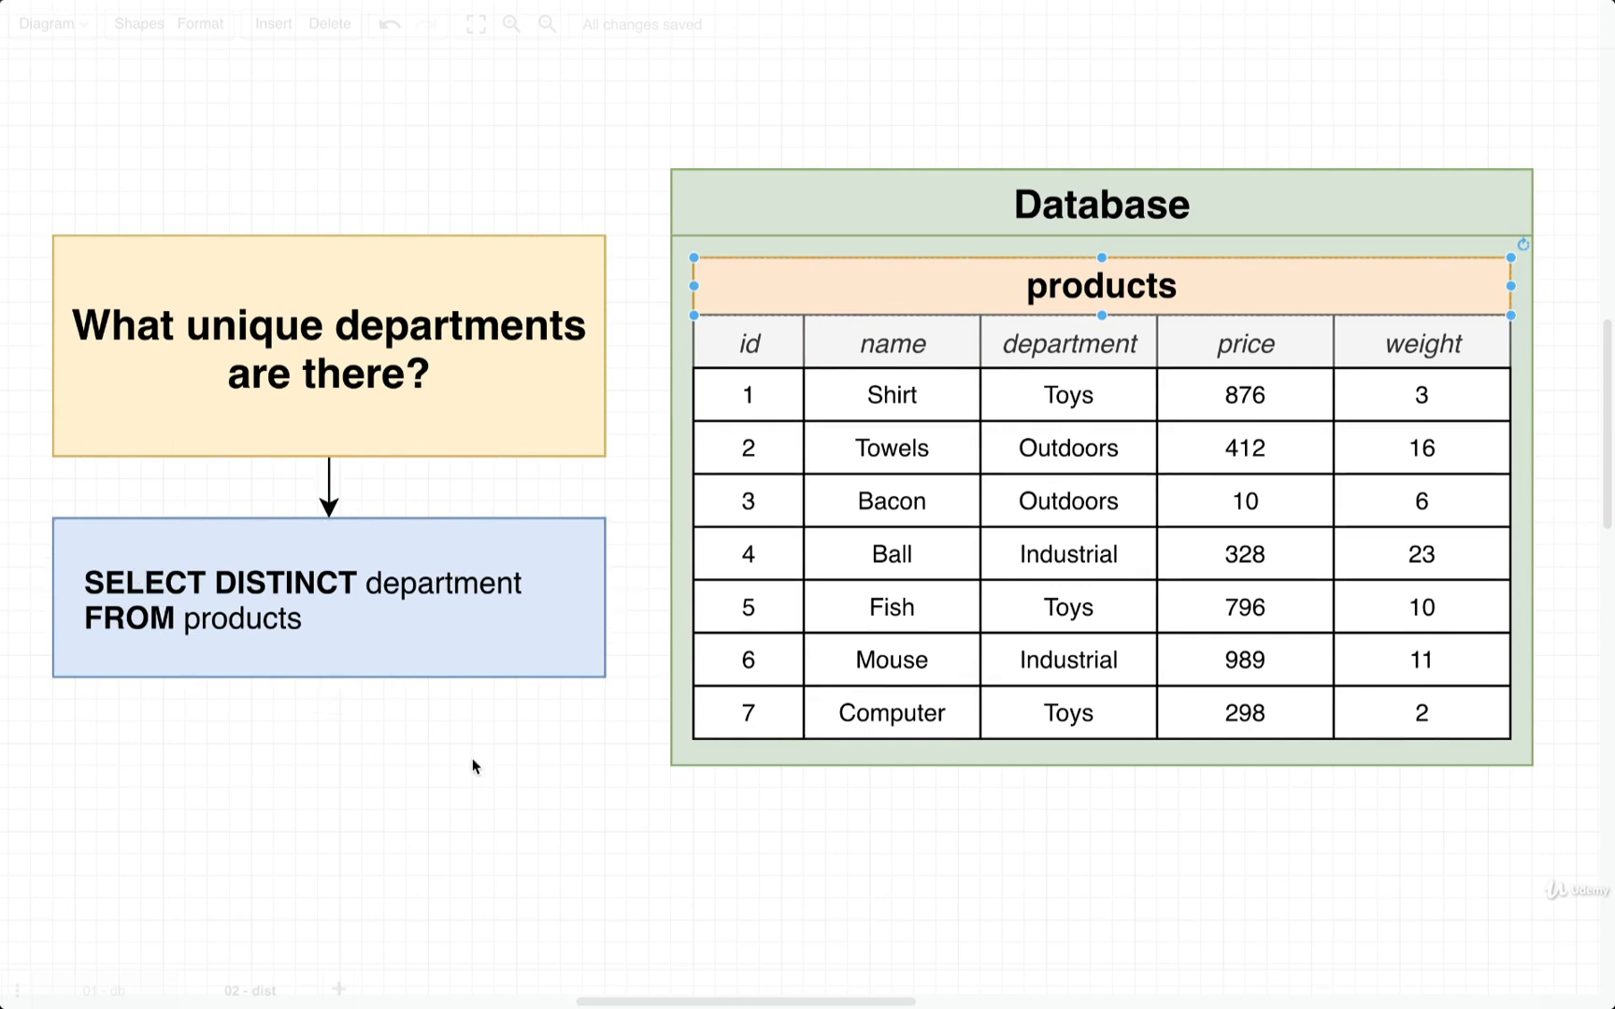
pyautogui.click(450, 743)
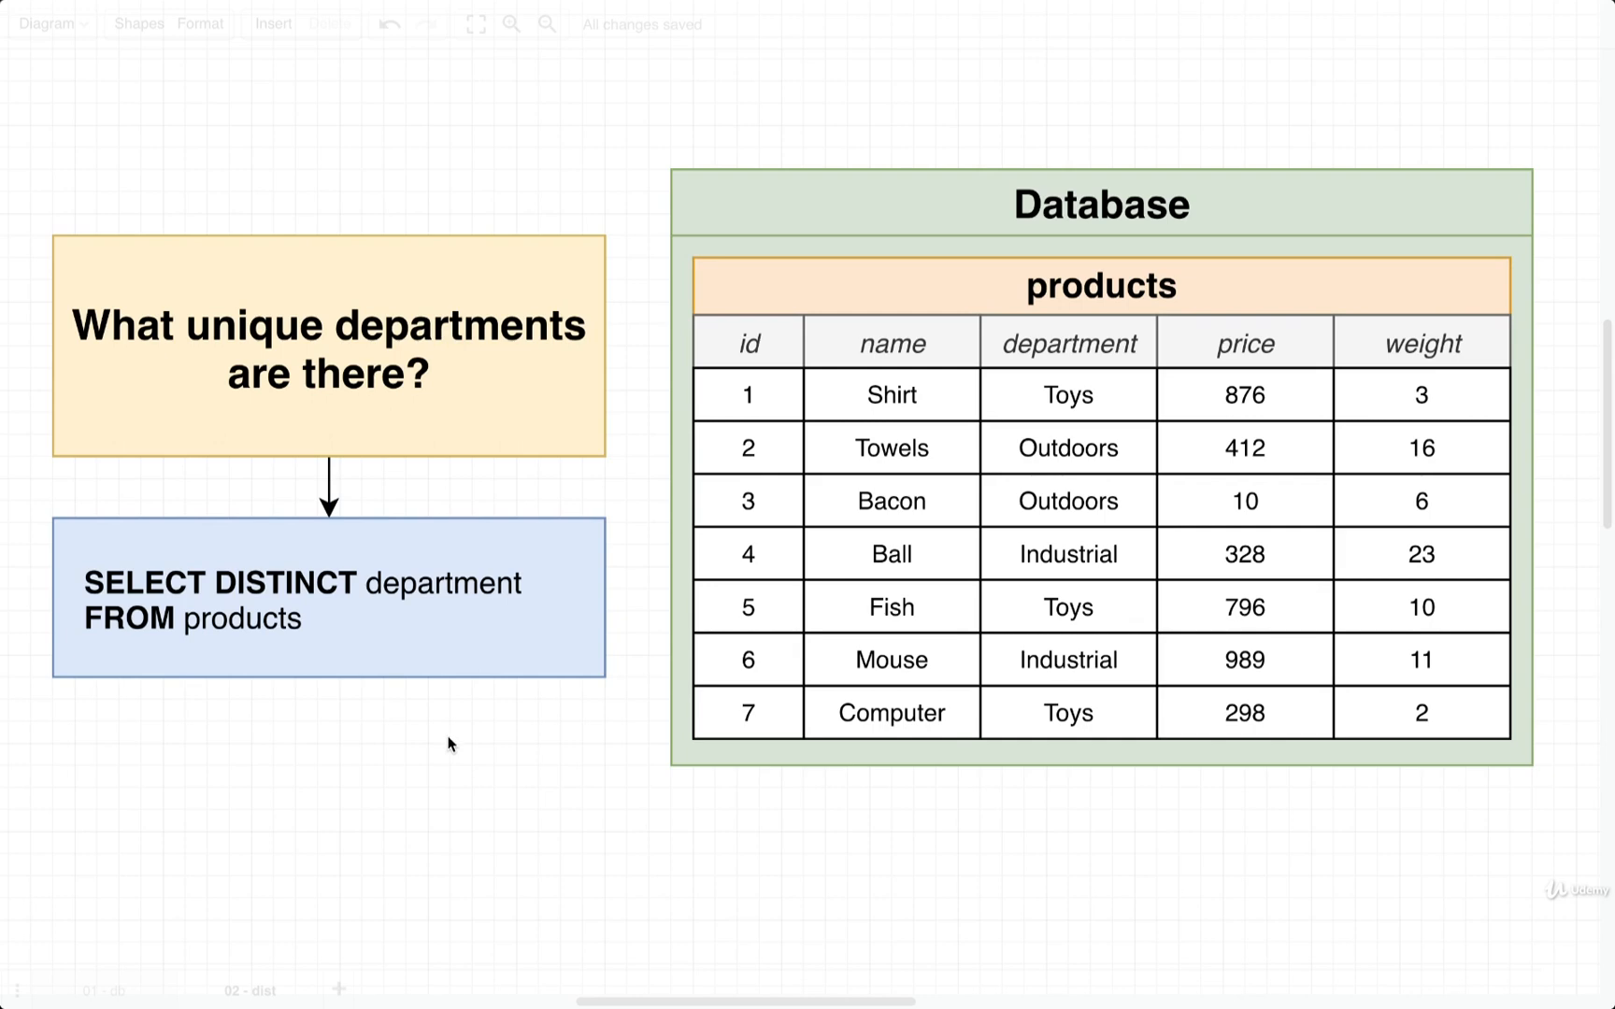
pyautogui.click(1068, 394)
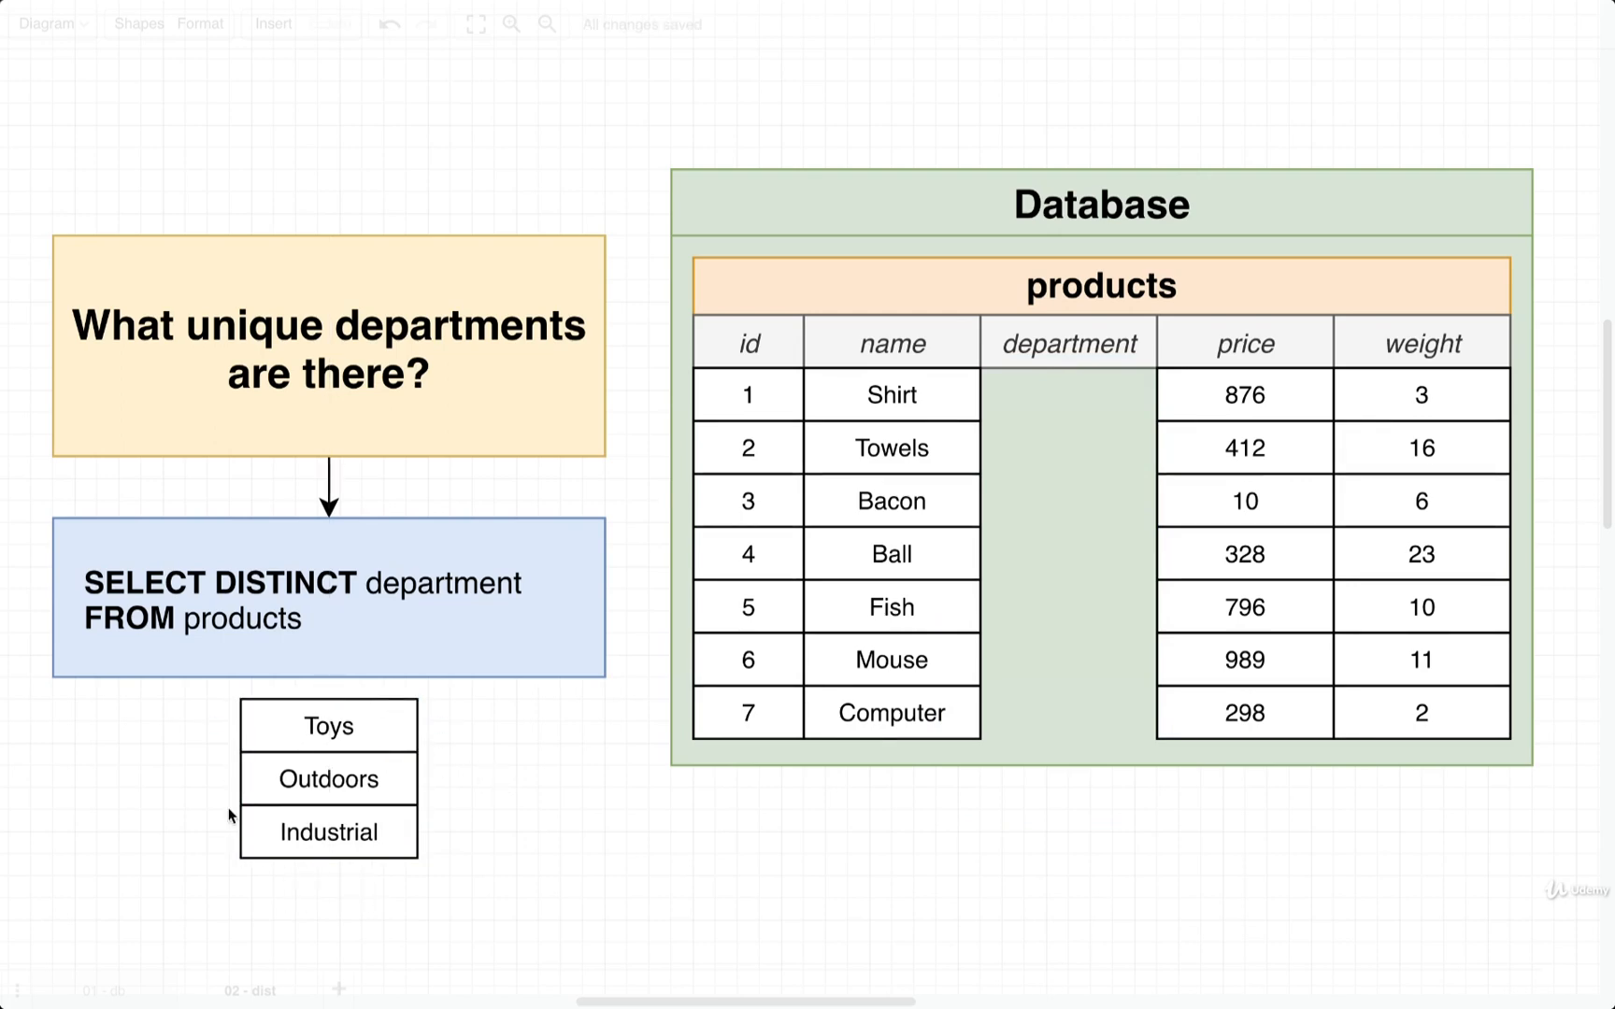
pyautogui.click(327, 596)
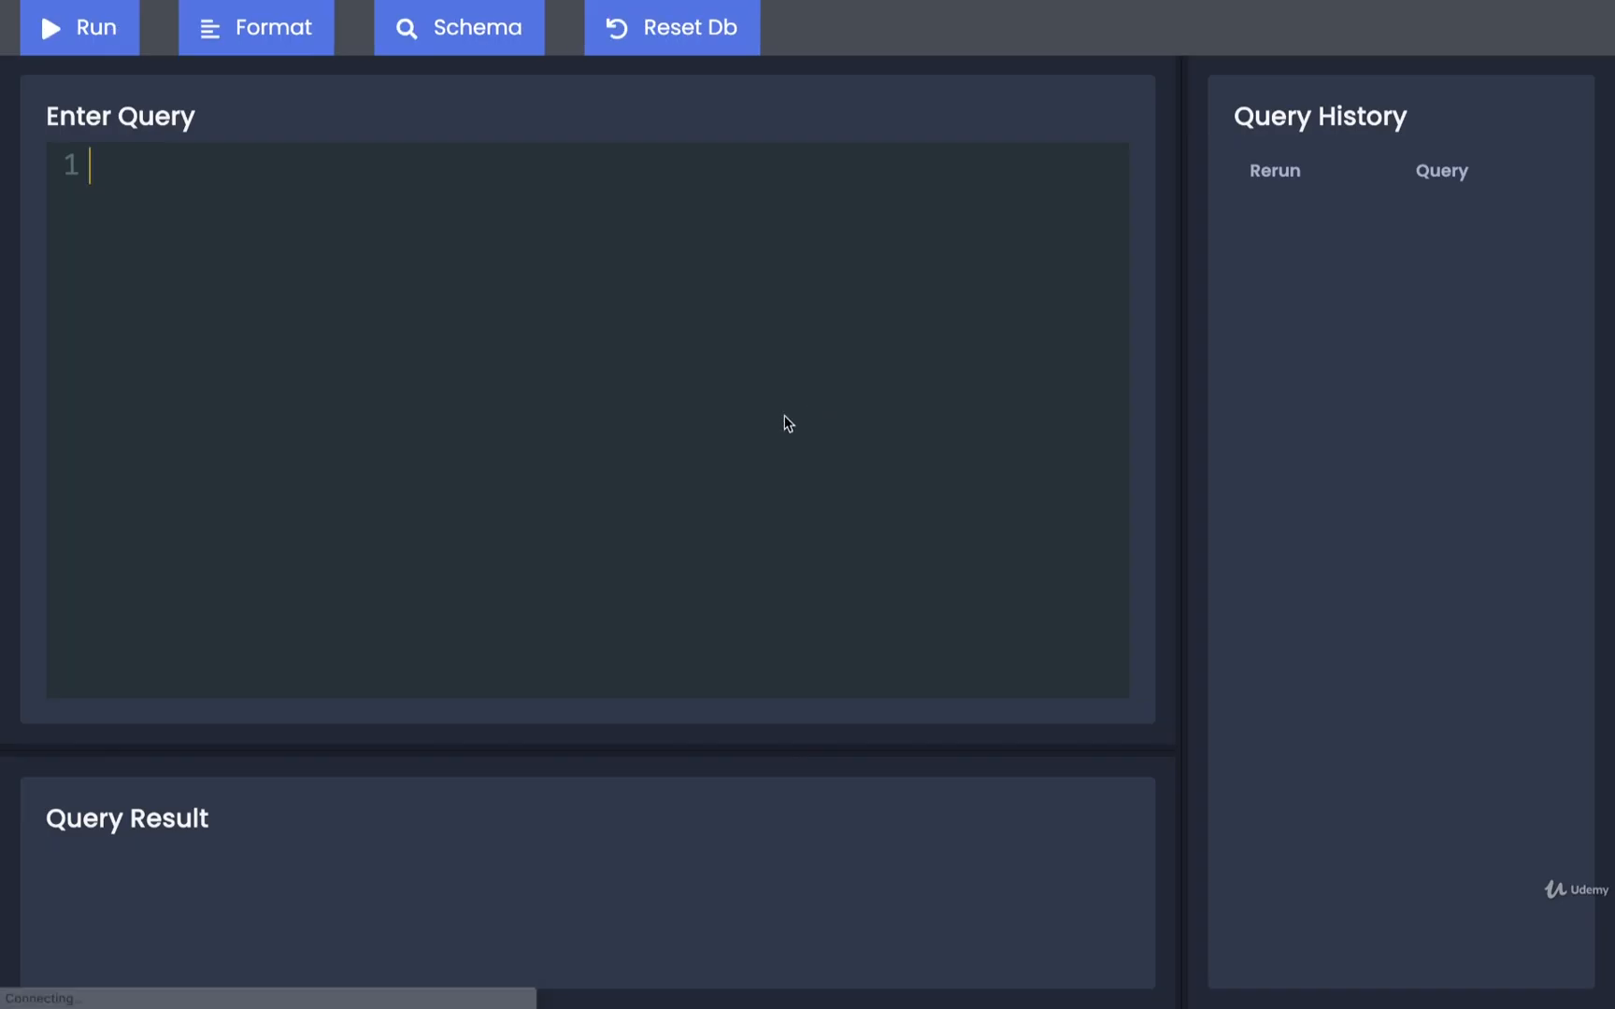
# - Run SELECT DISTINCT department FROM products; and inspect the unique department results
pyautogui.write('SELECt')
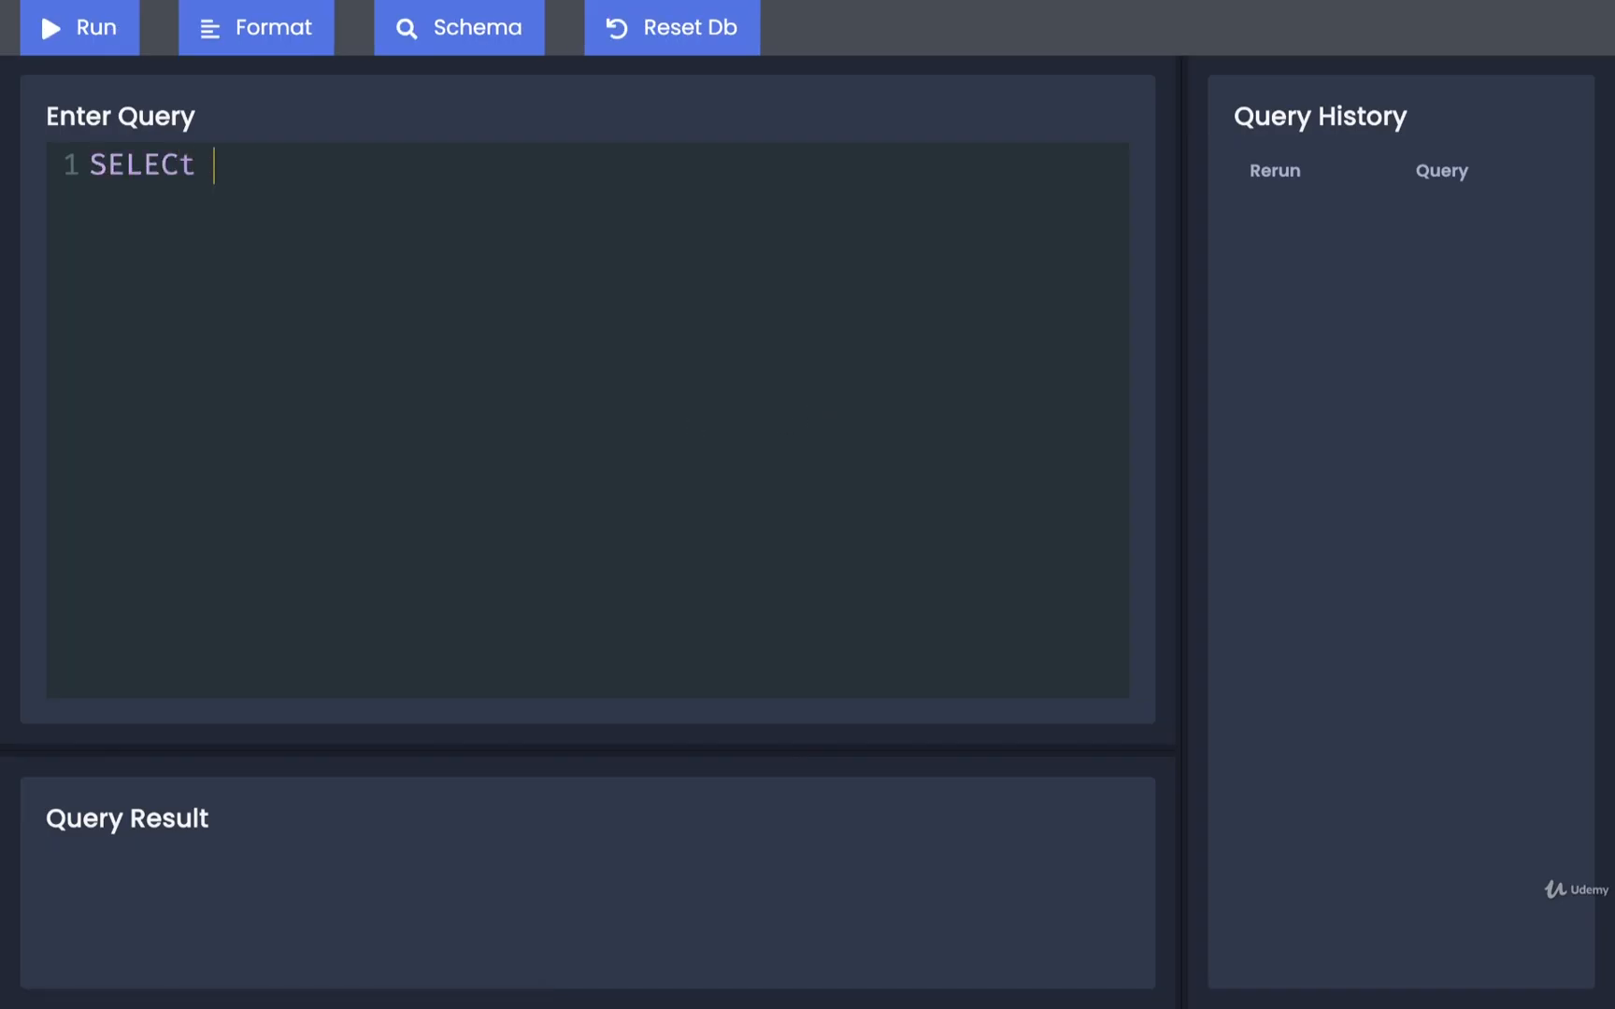
pyautogui.write('DISTINCT')
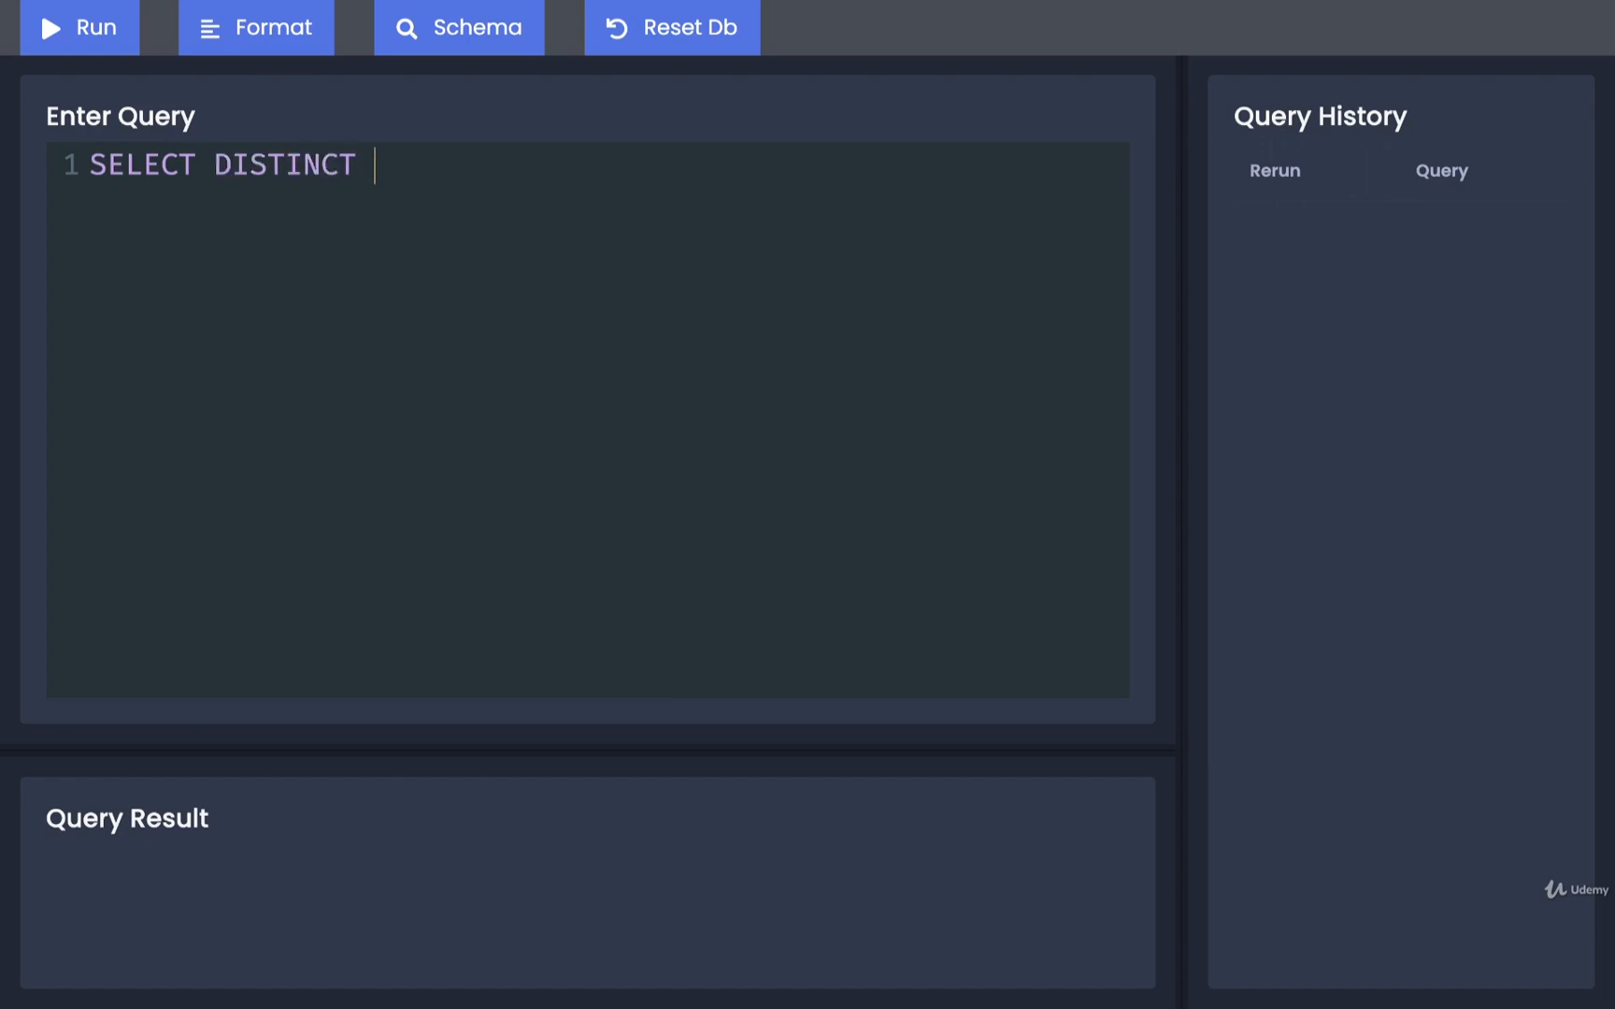
pyautogui.write('department')
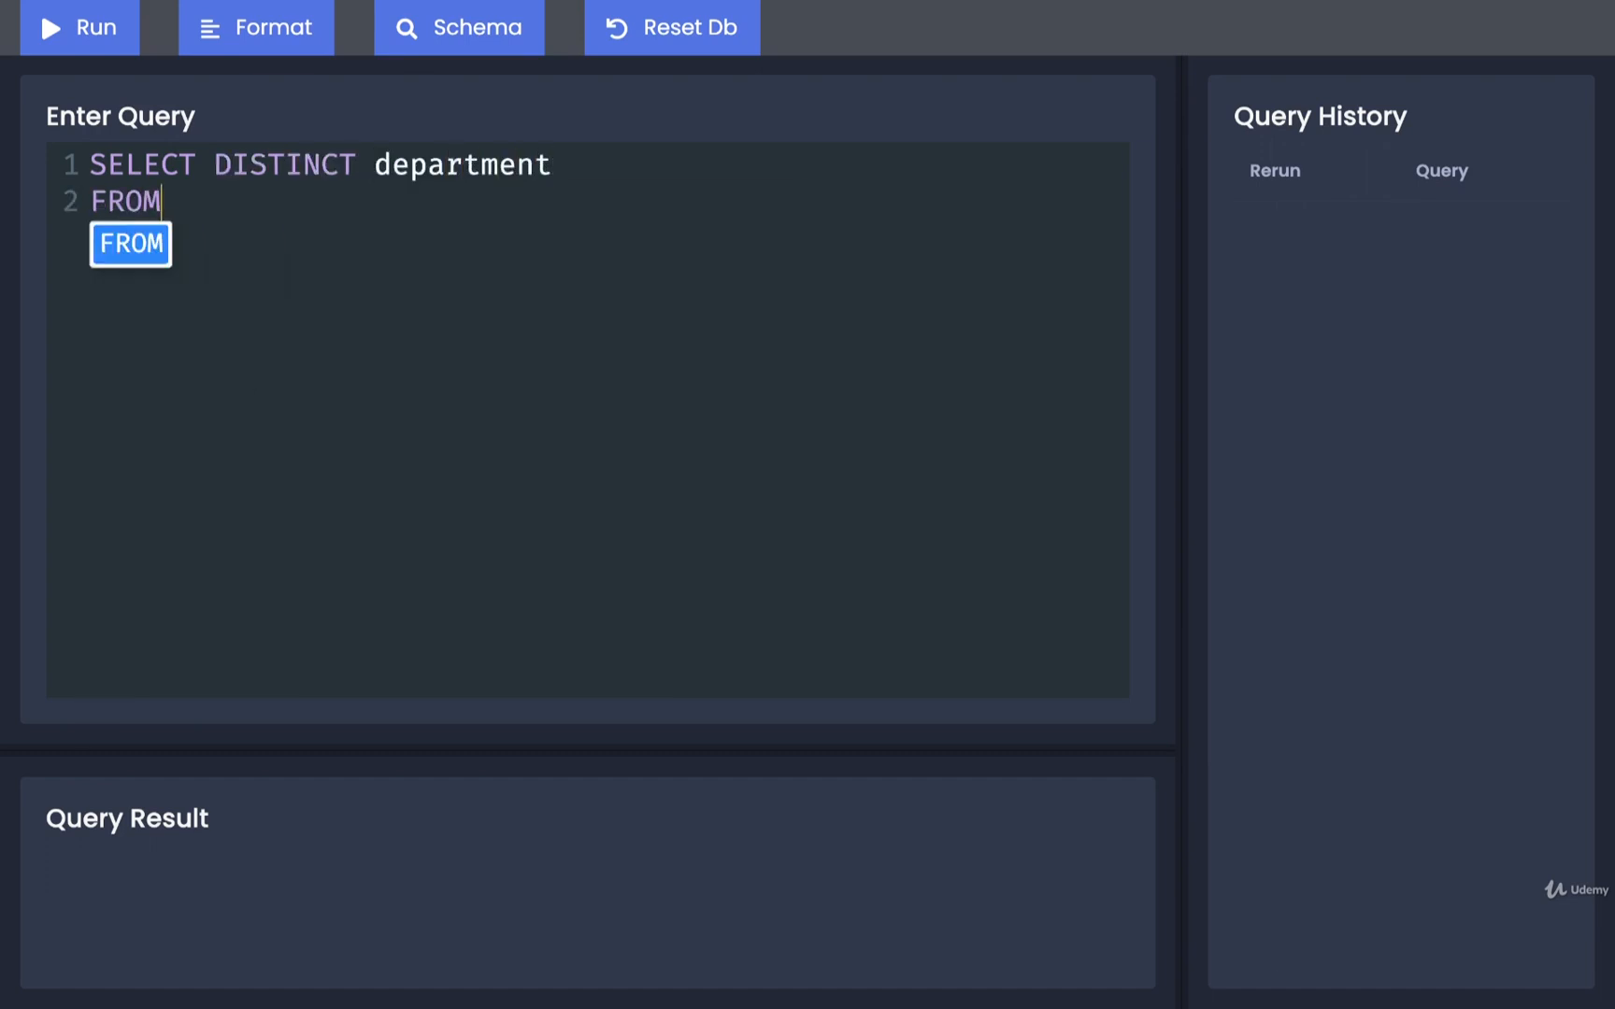
pyautogui.write('prod')
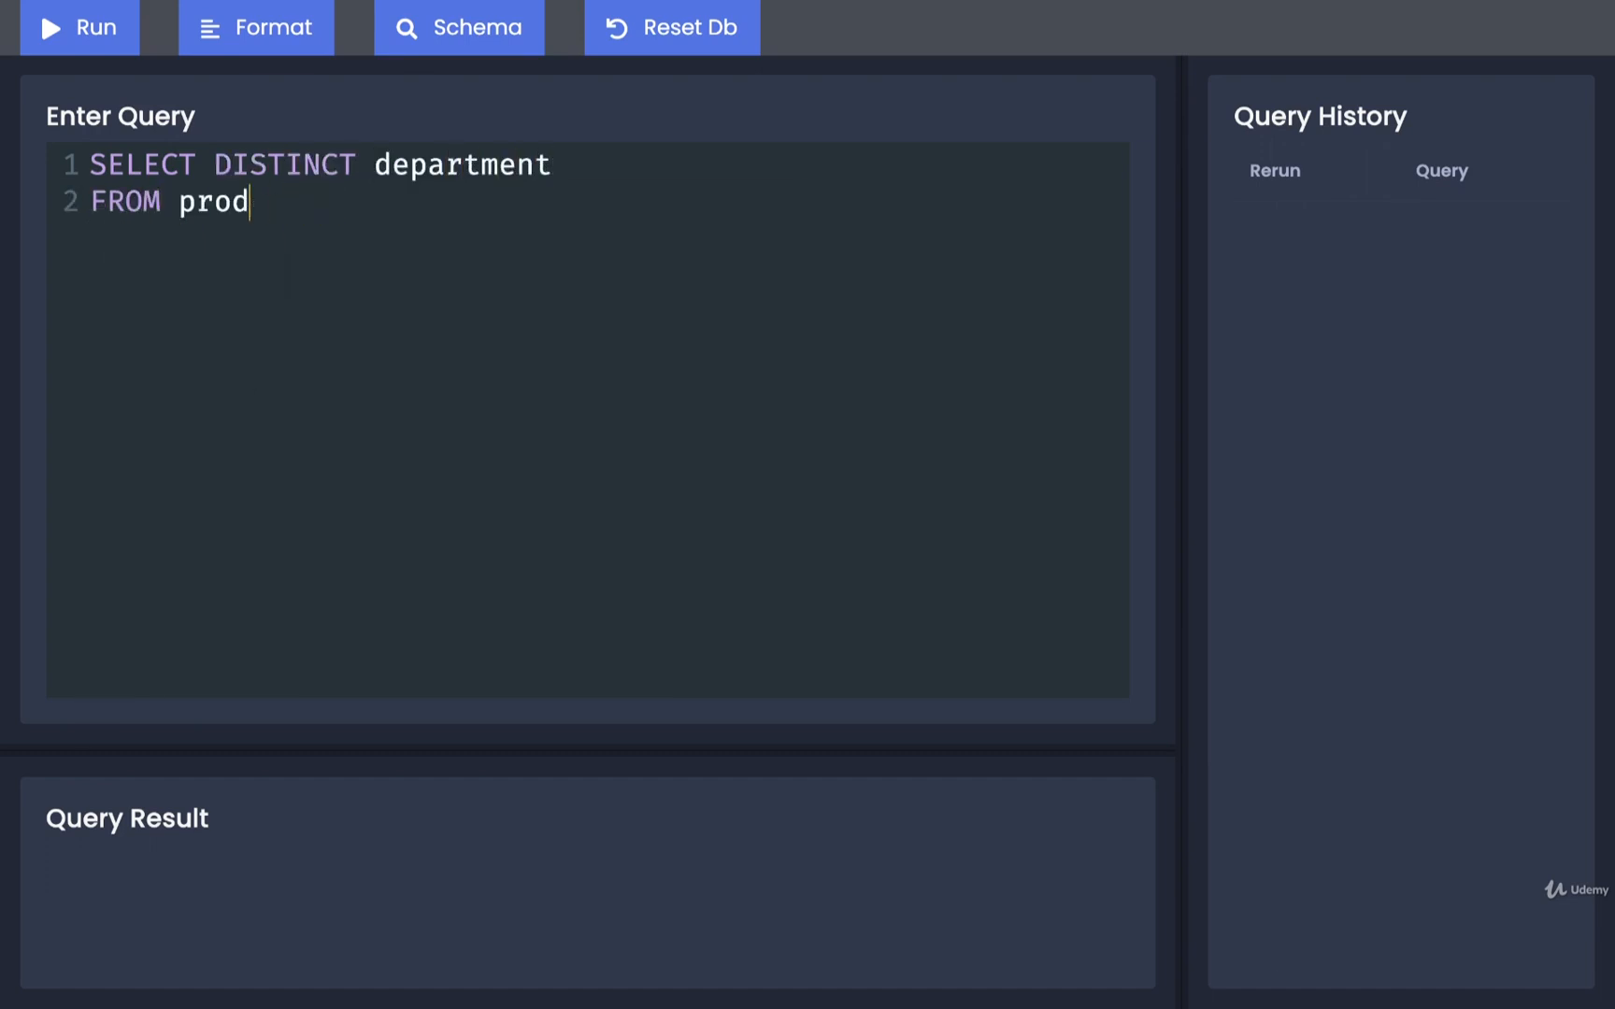
pyautogui.write('ucts;')
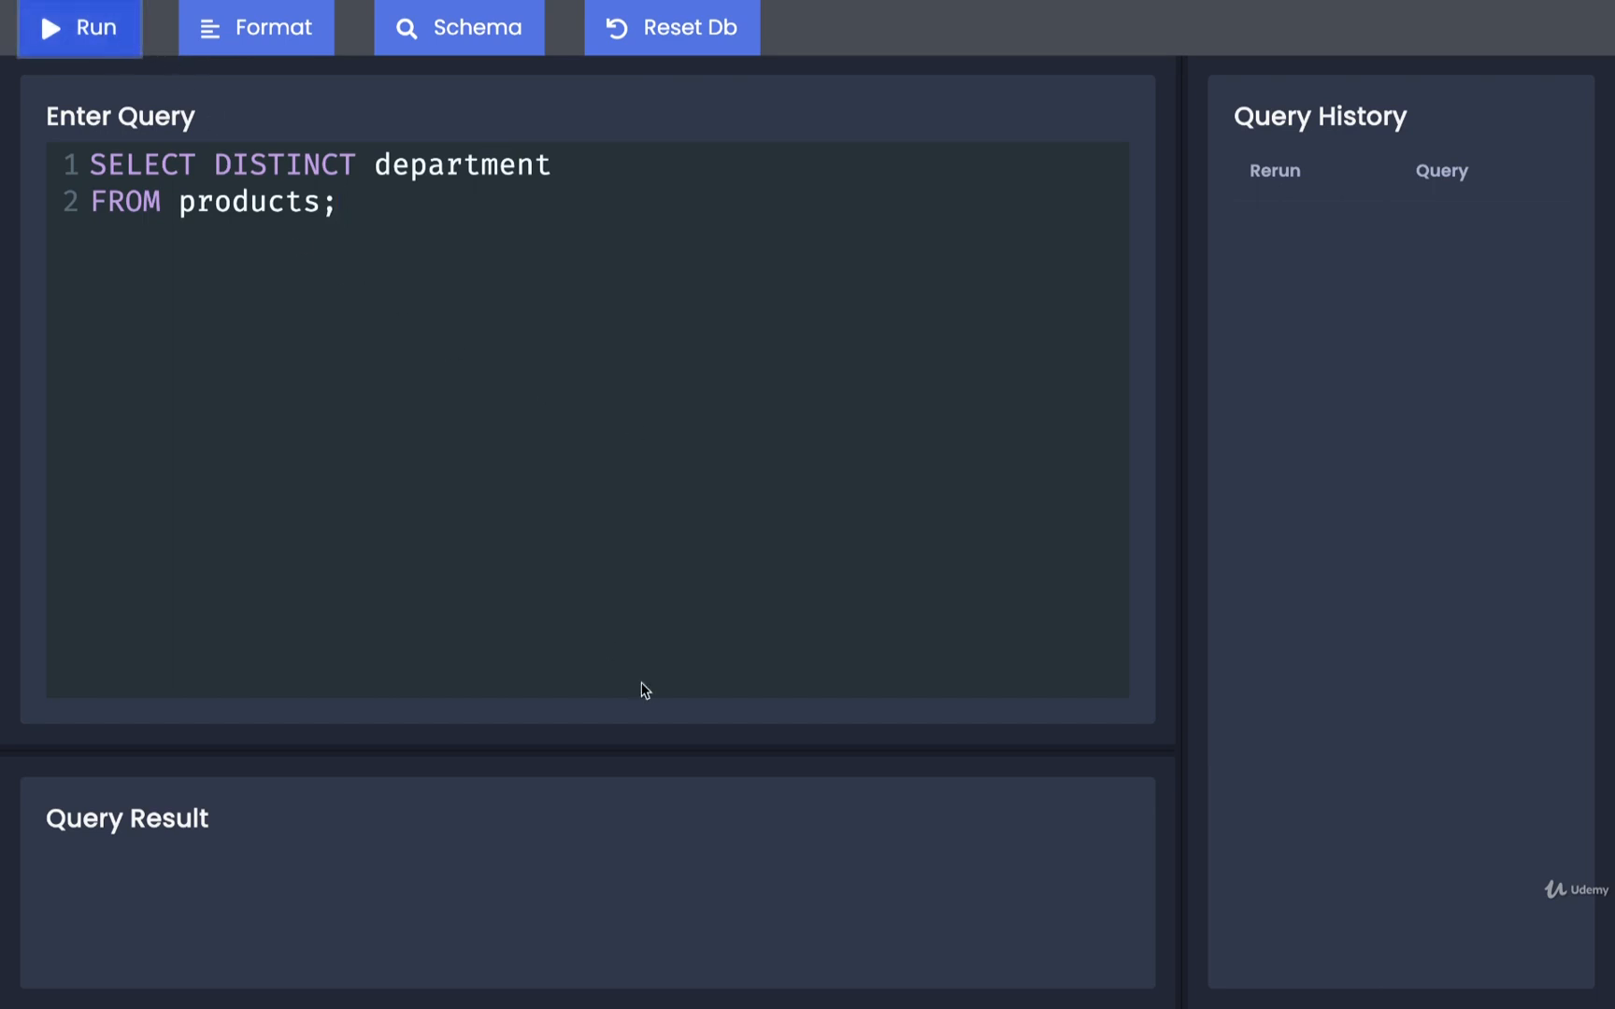
pyautogui.click(78, 27)
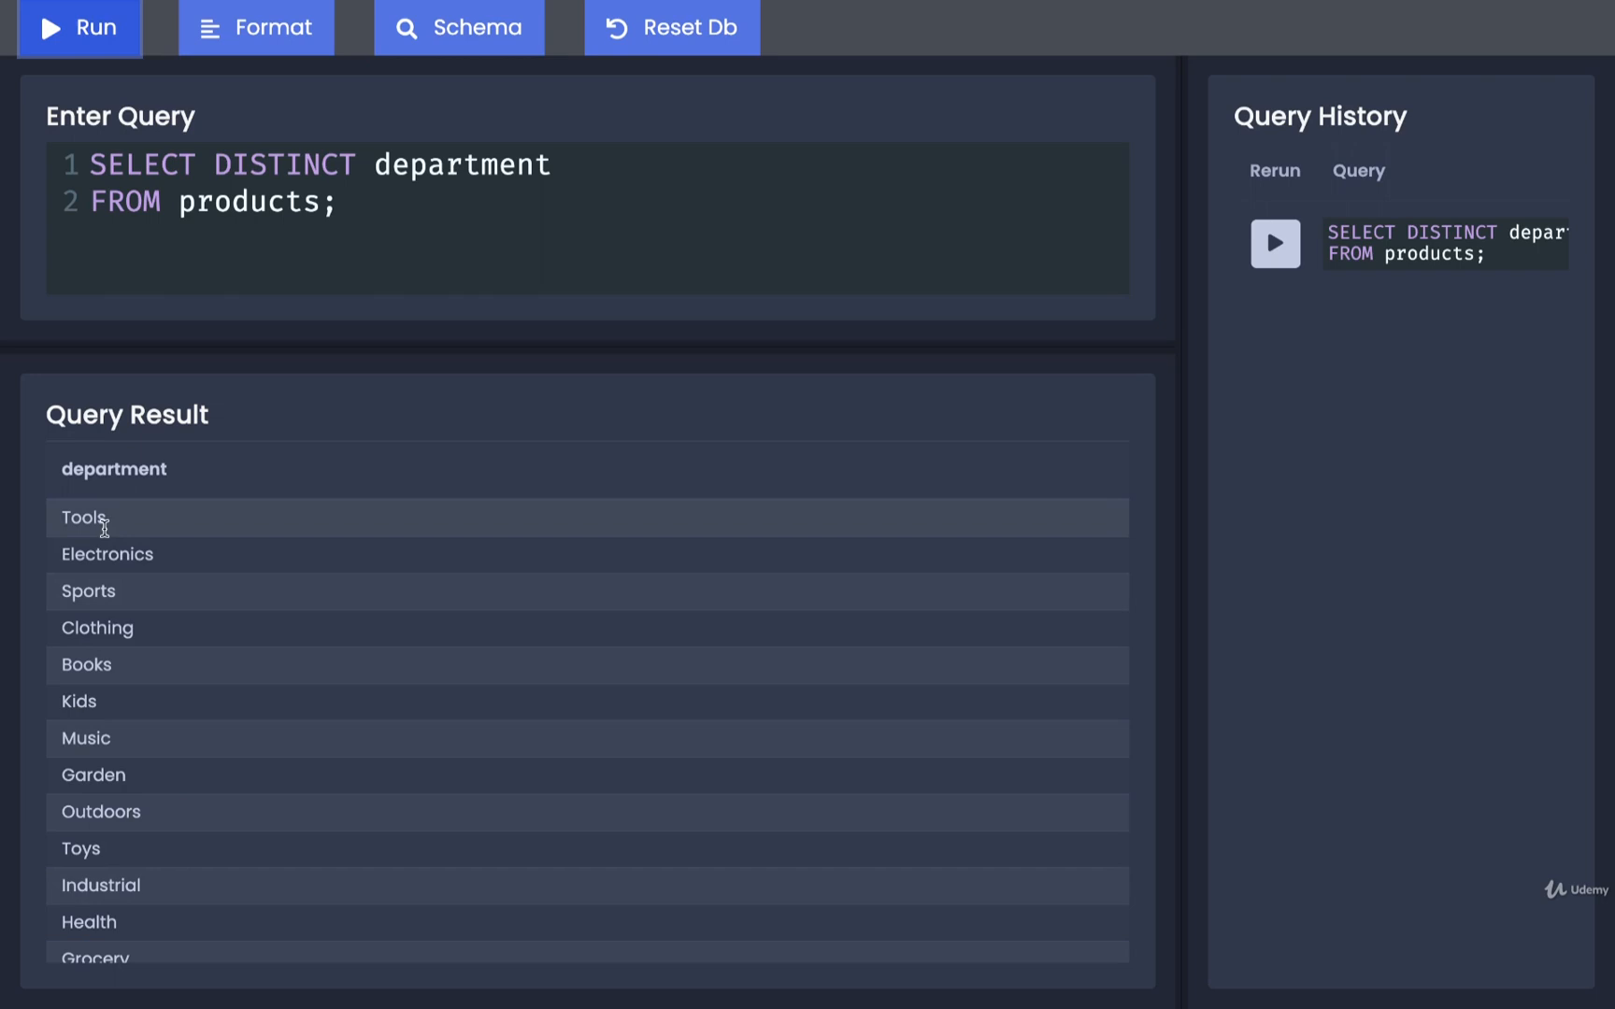
pyautogui.moveTo(111, 513)
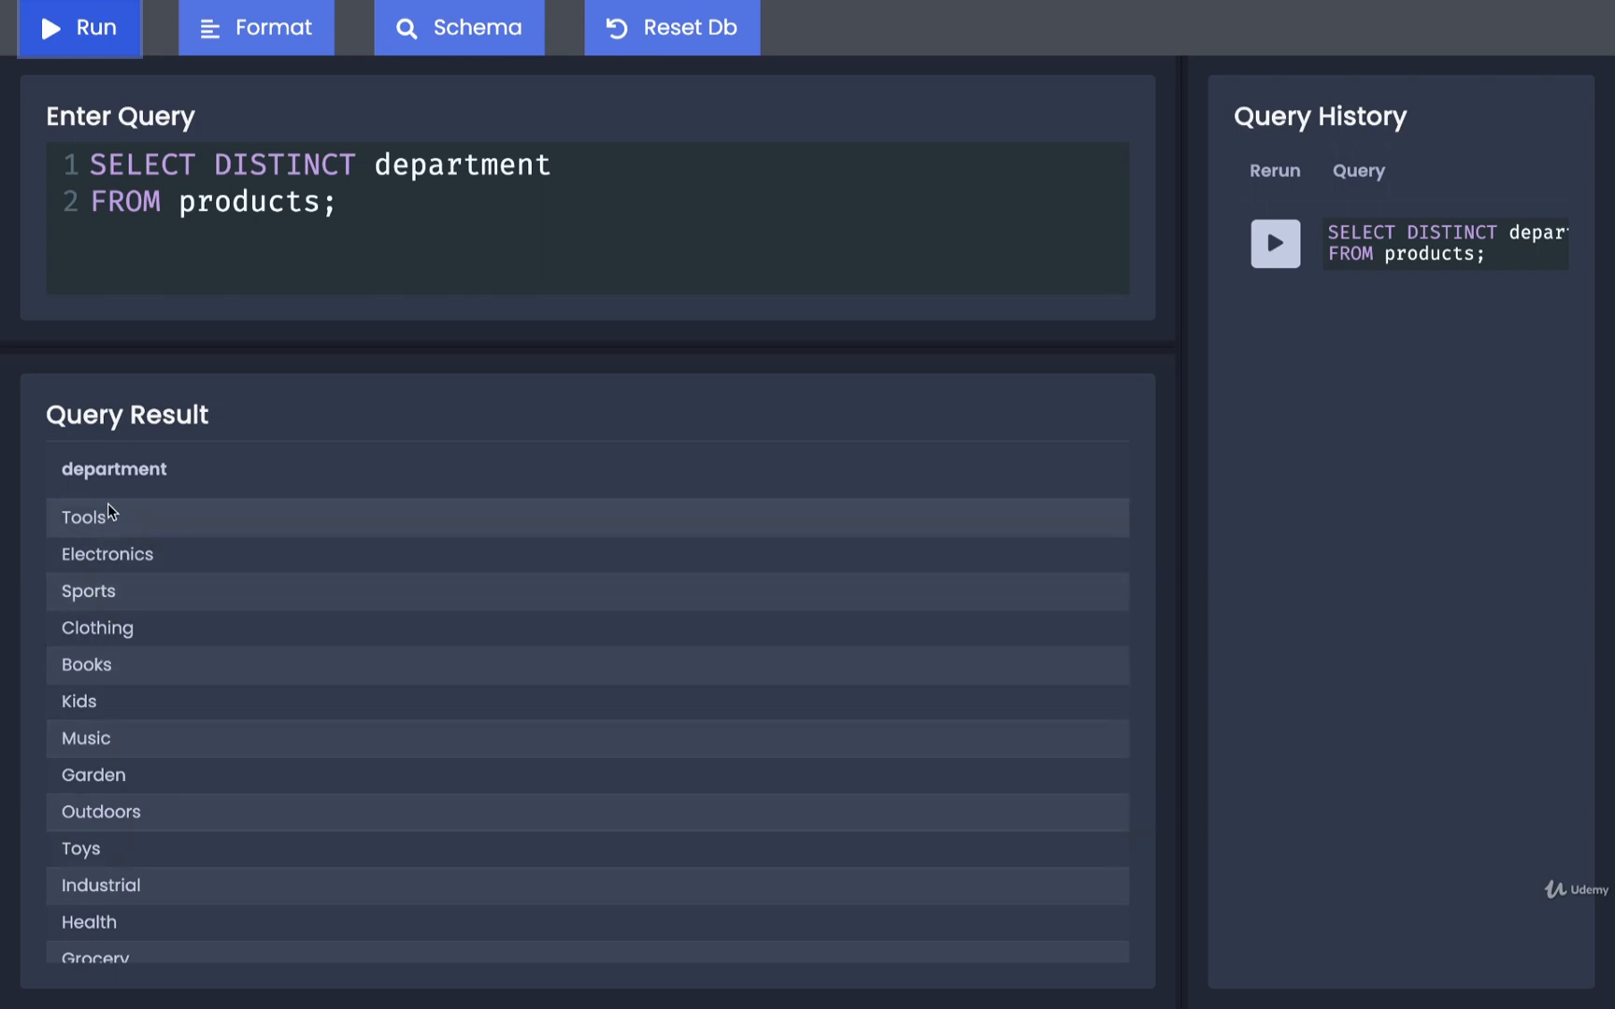
pyautogui.doubleClick(82, 517)
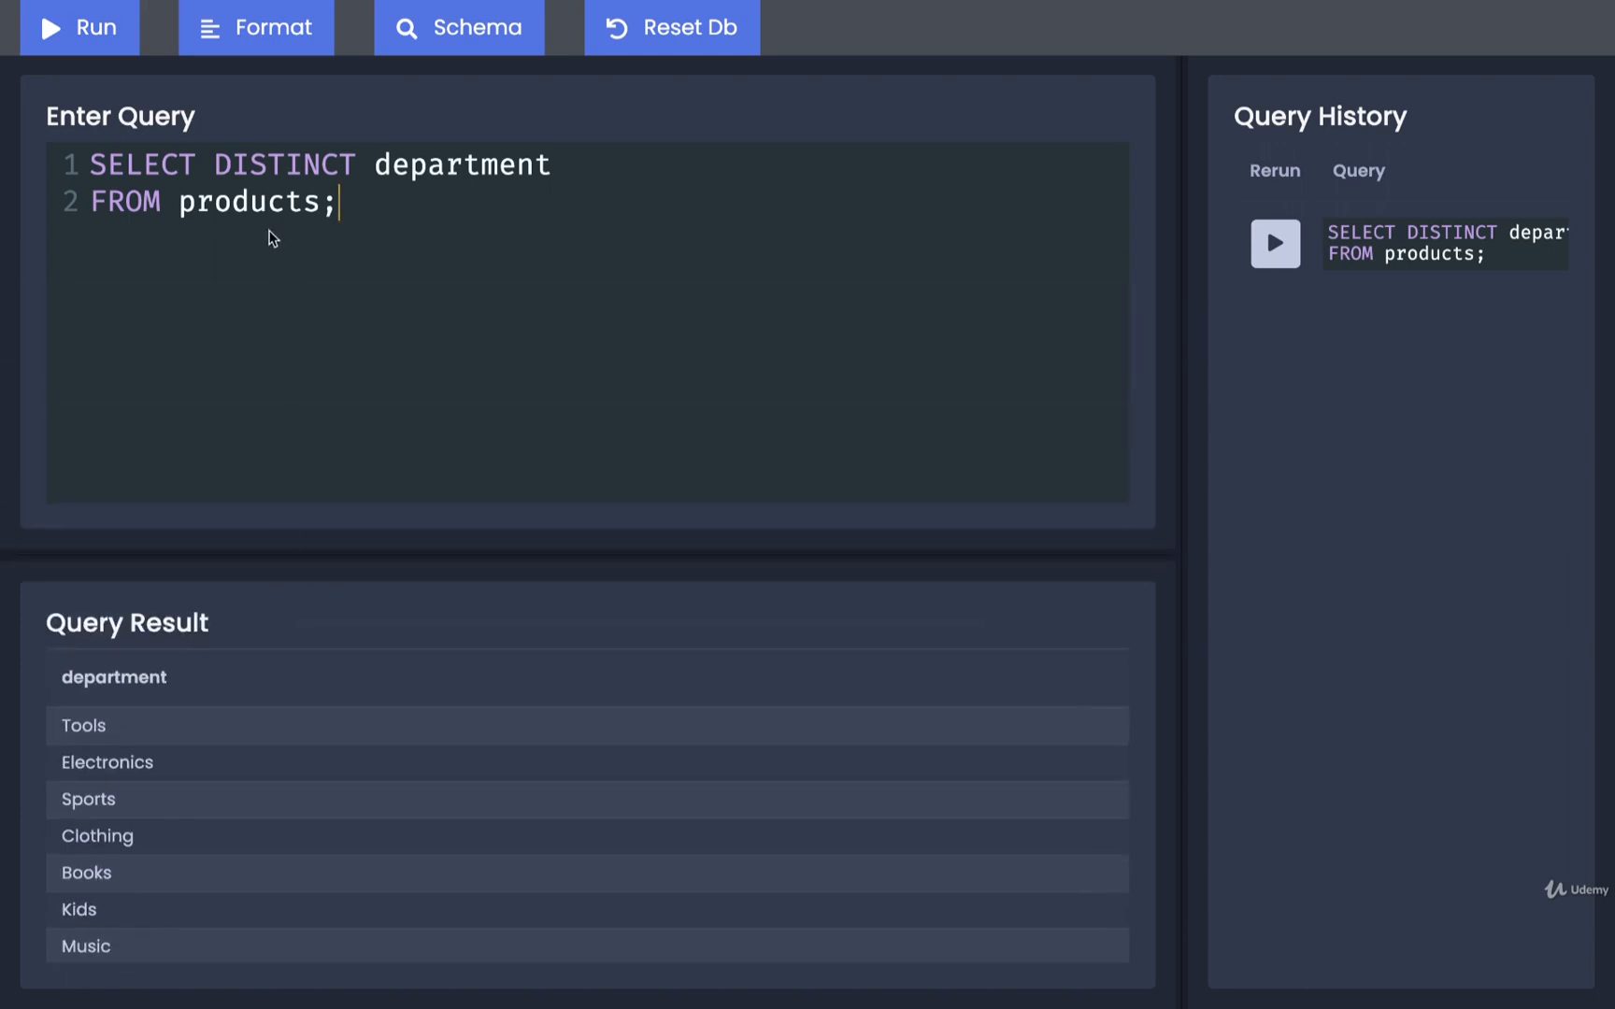
pyautogui.moveTo(377, 202)
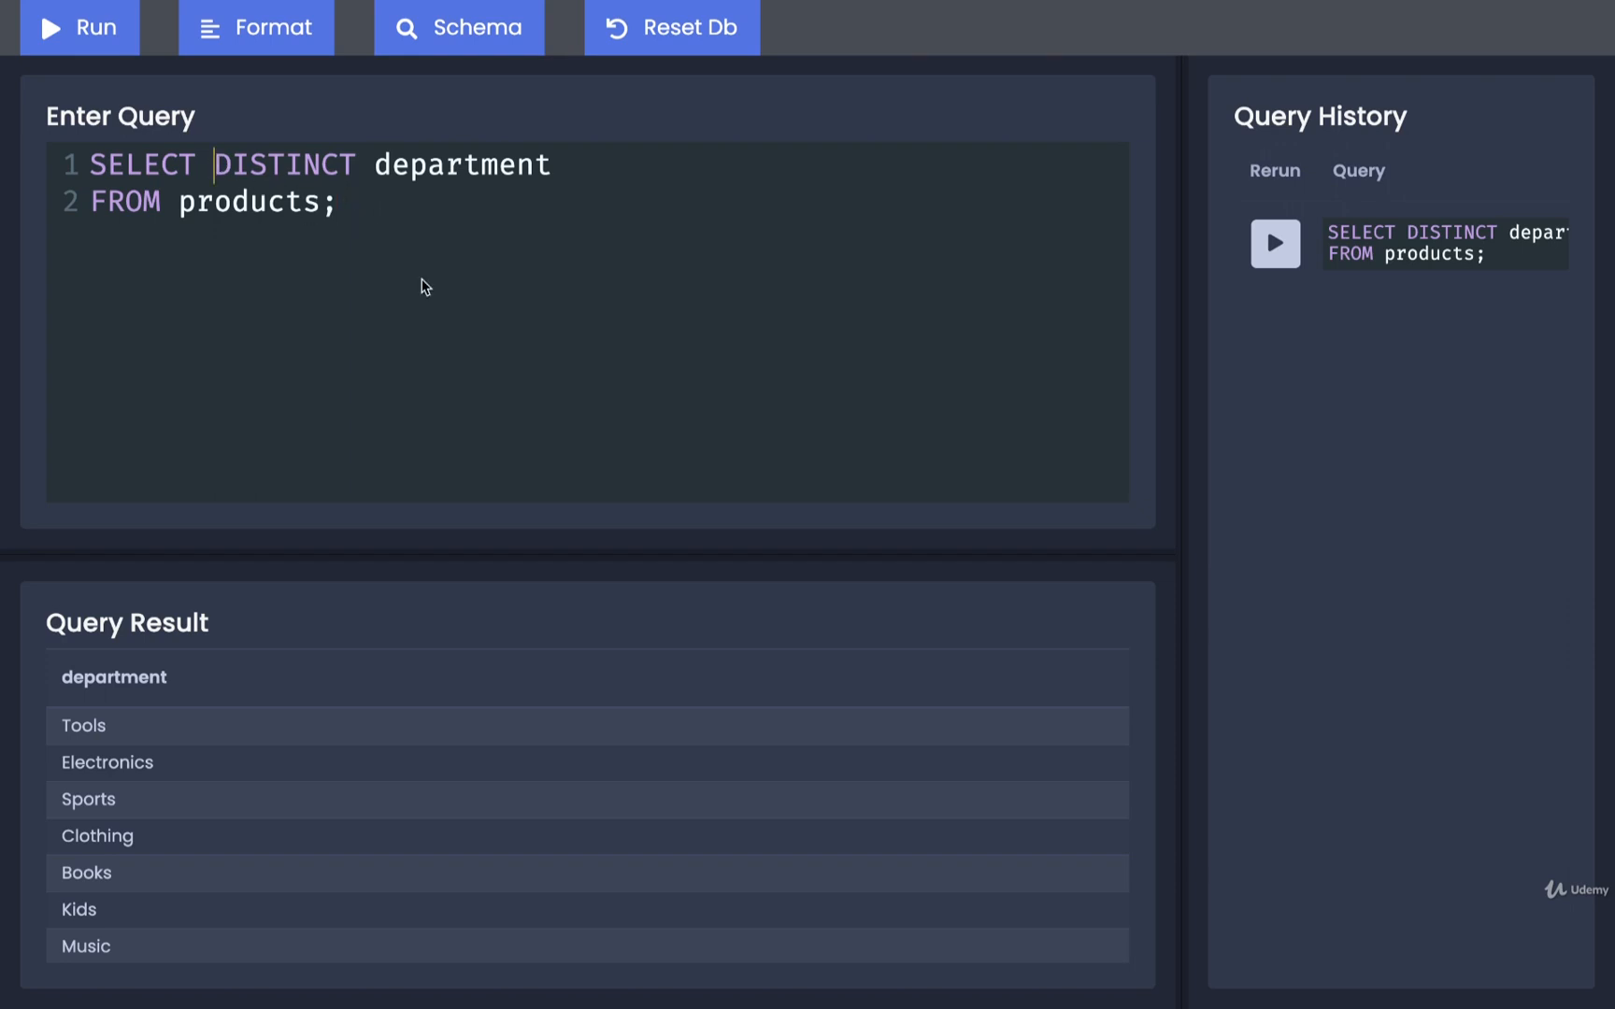
# - Run SELECT COUNT(DISTINCT department) FROM products; getting 21, then highlight DISTINCT
pyautogui.write('COUNT(')
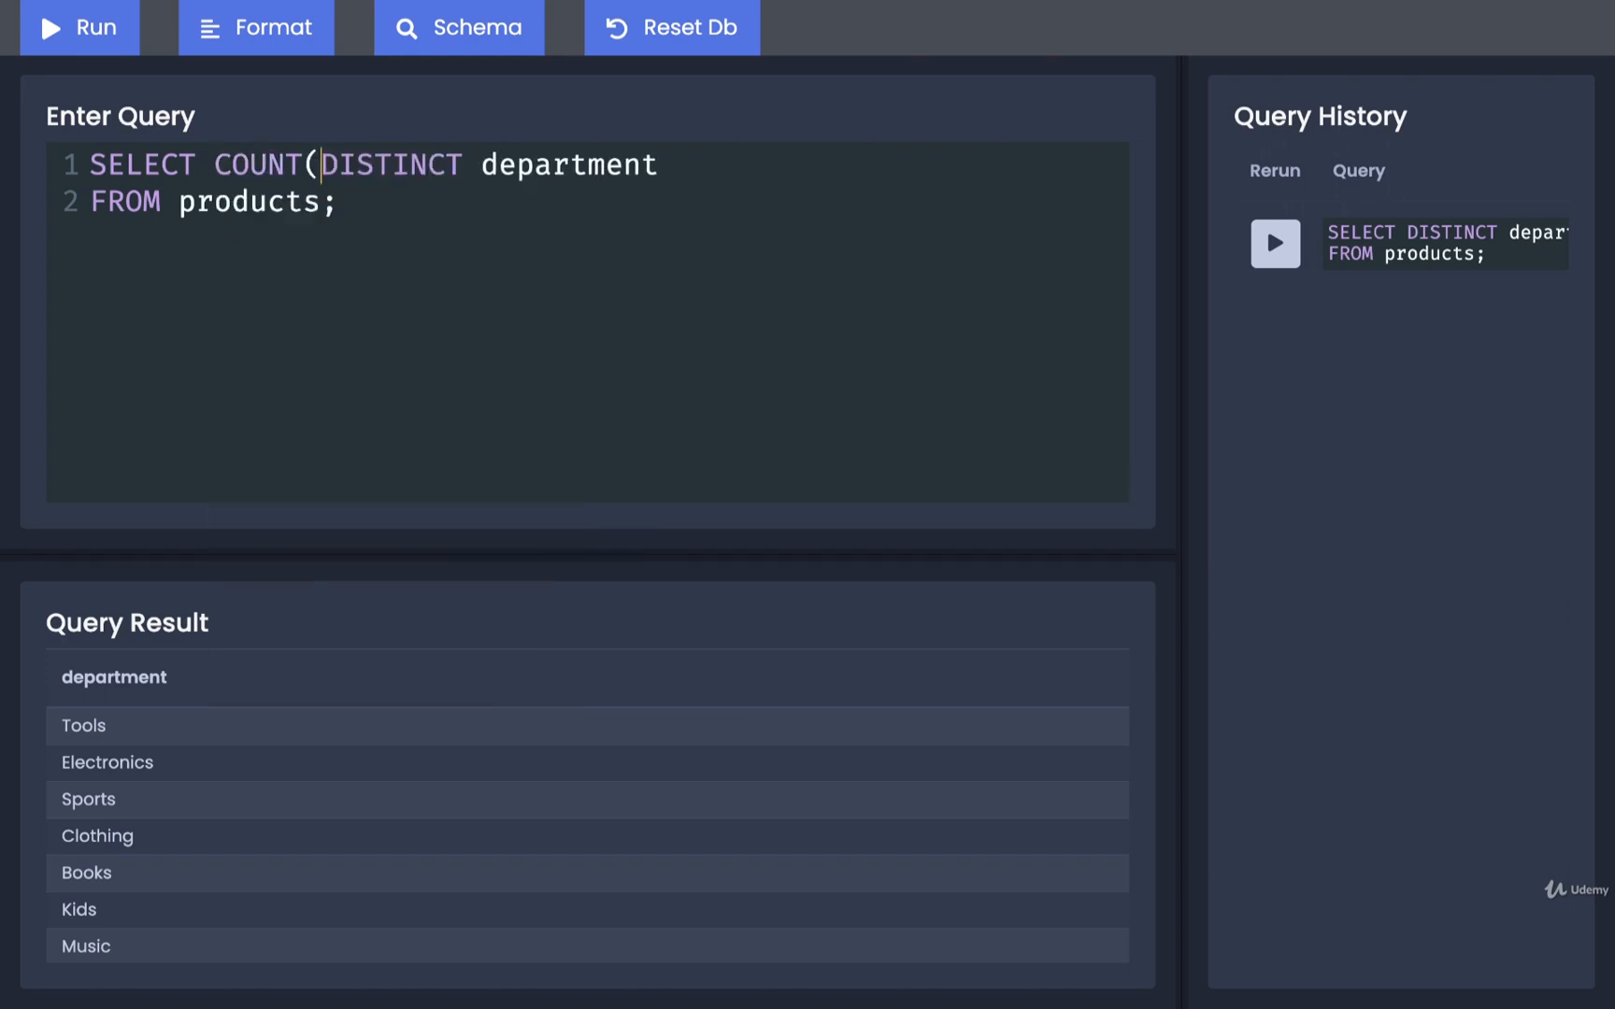
pyautogui.write(')')
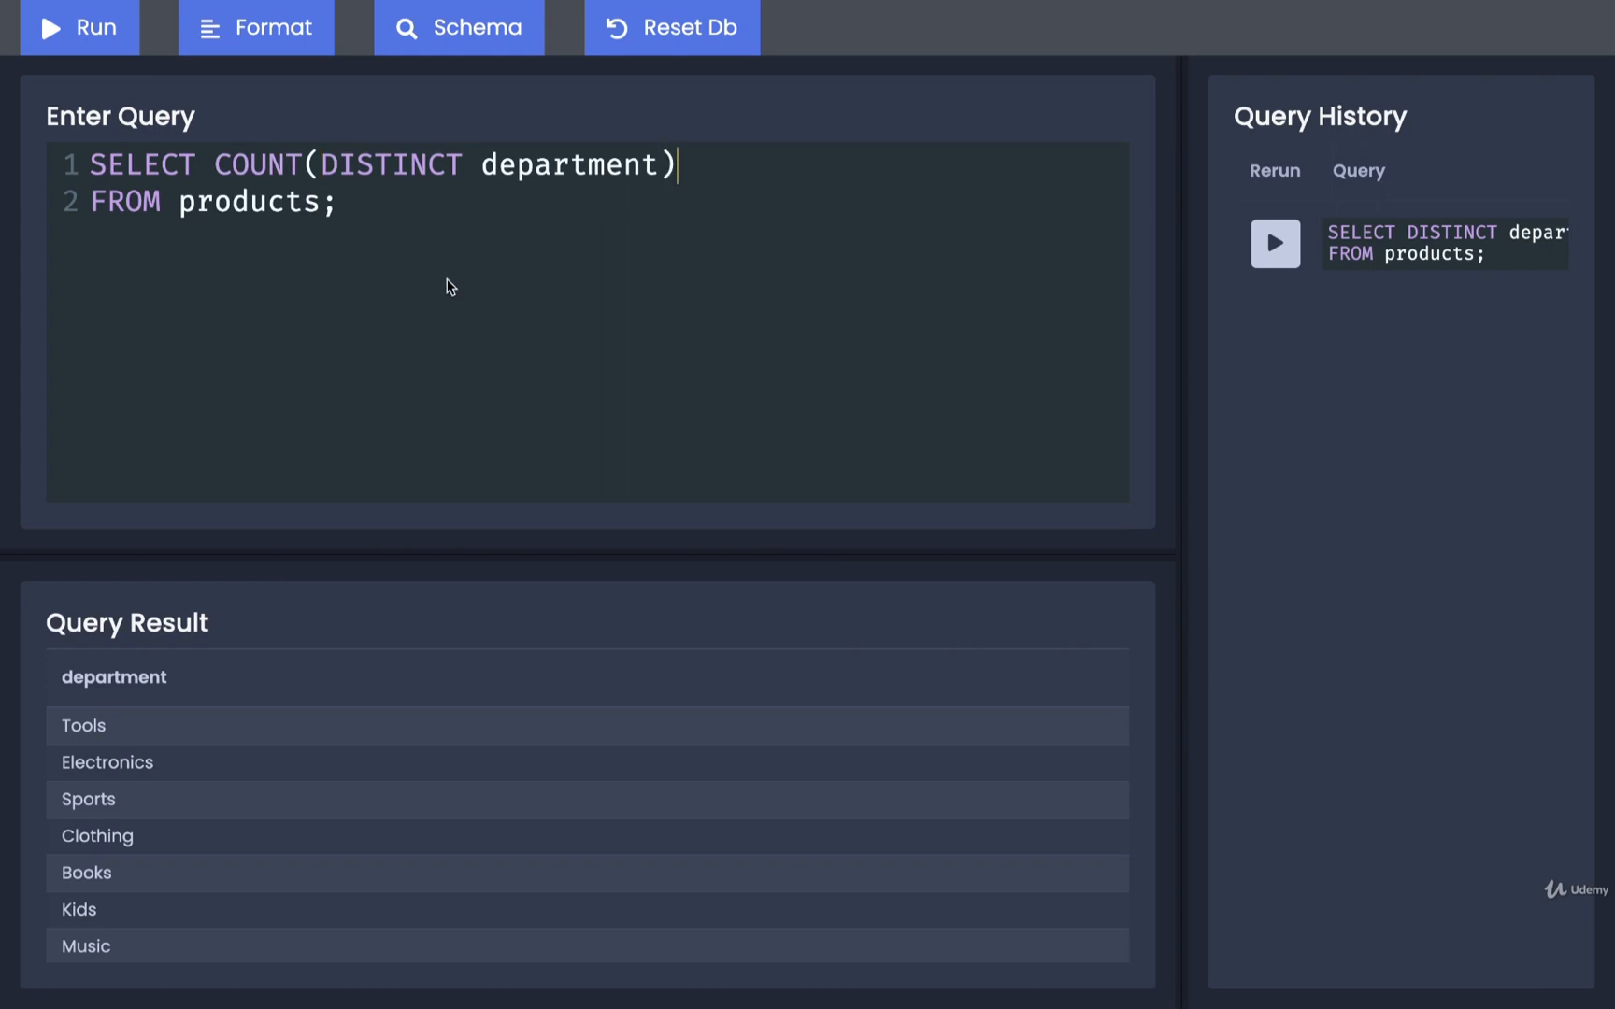
pyautogui.click(79, 27)
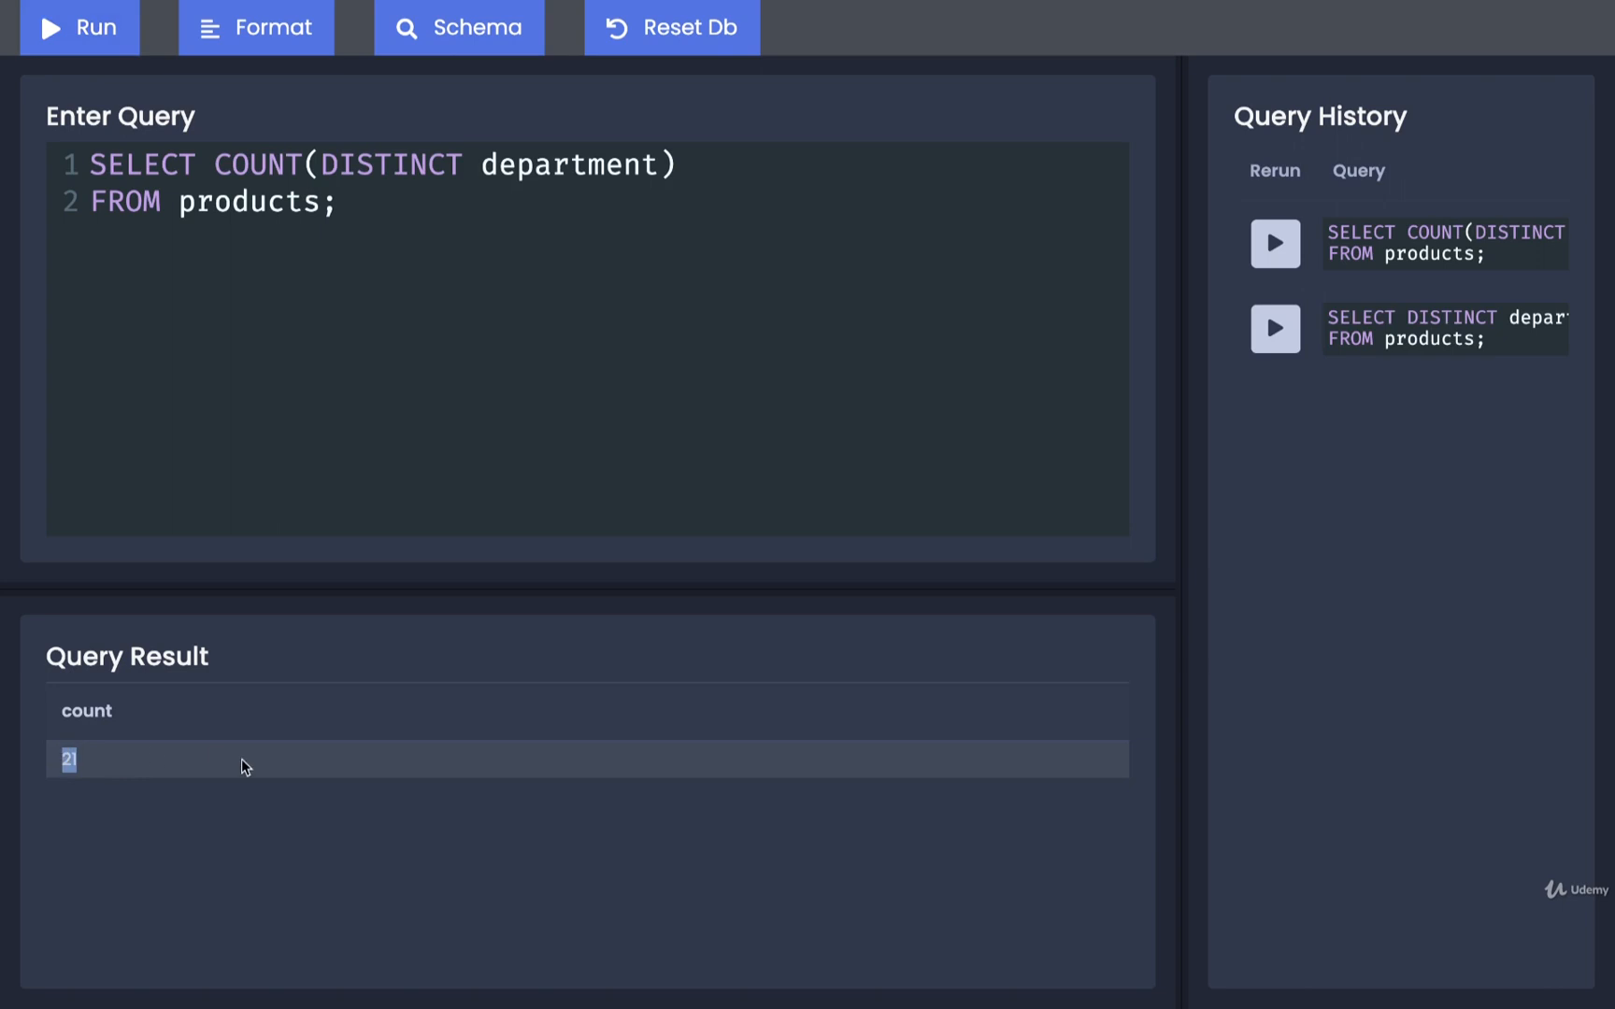
pyautogui.moveTo(320, 283)
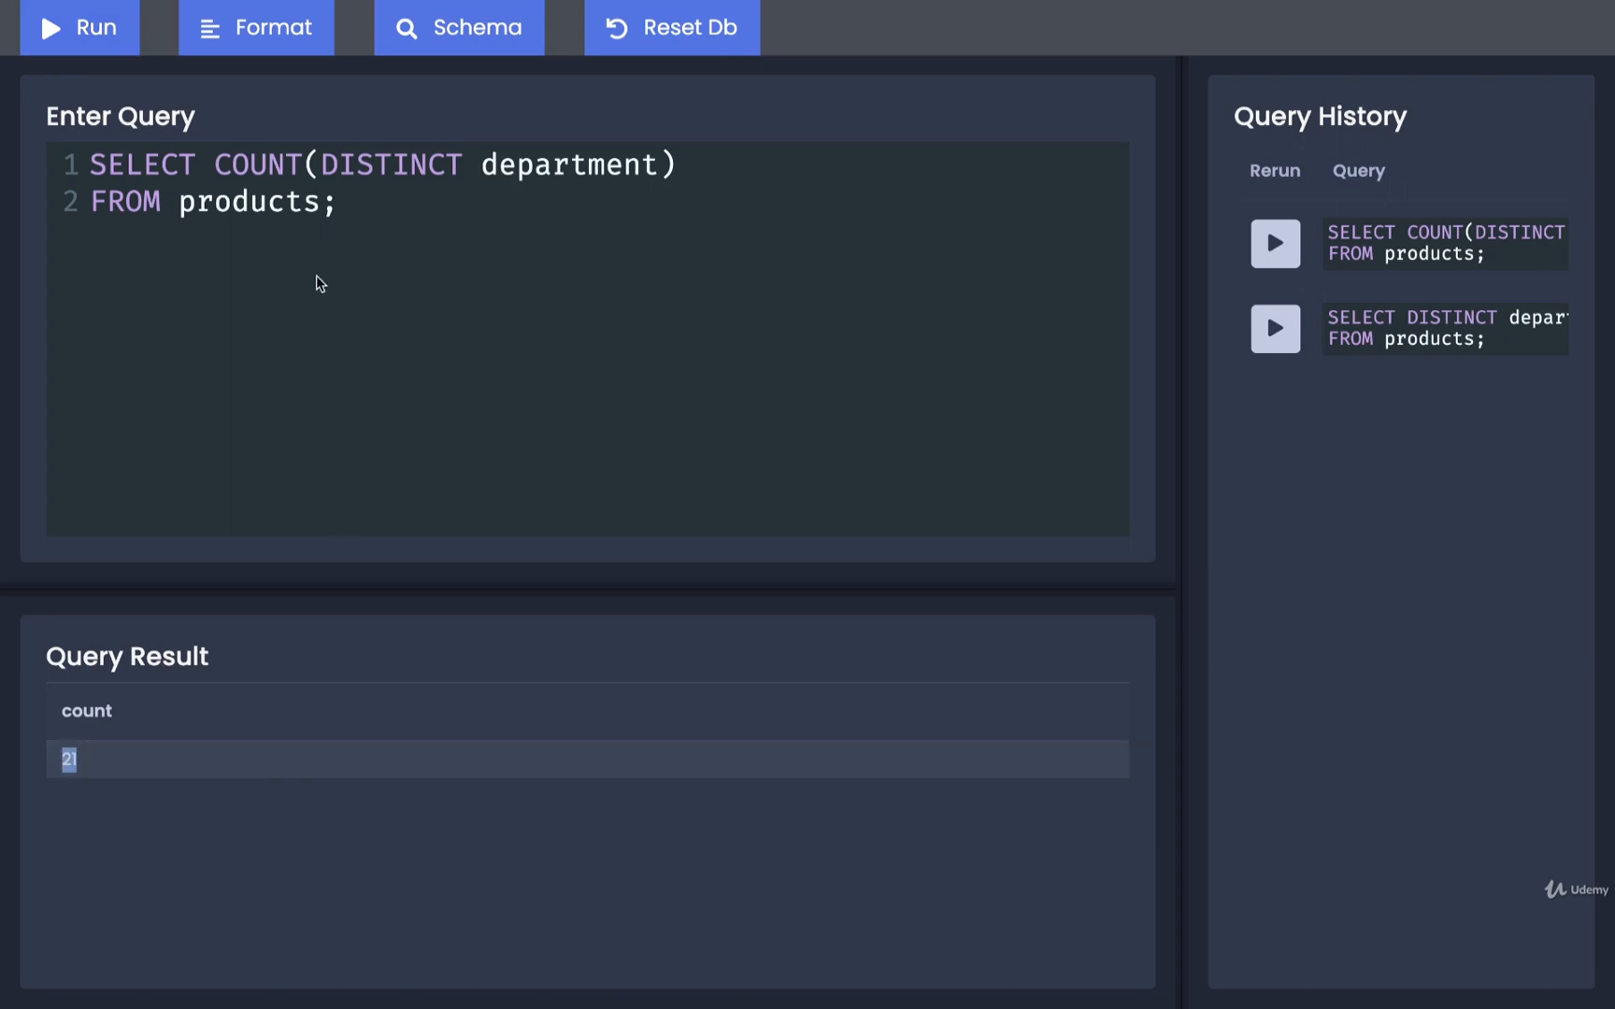
pyautogui.moveTo(285, 247)
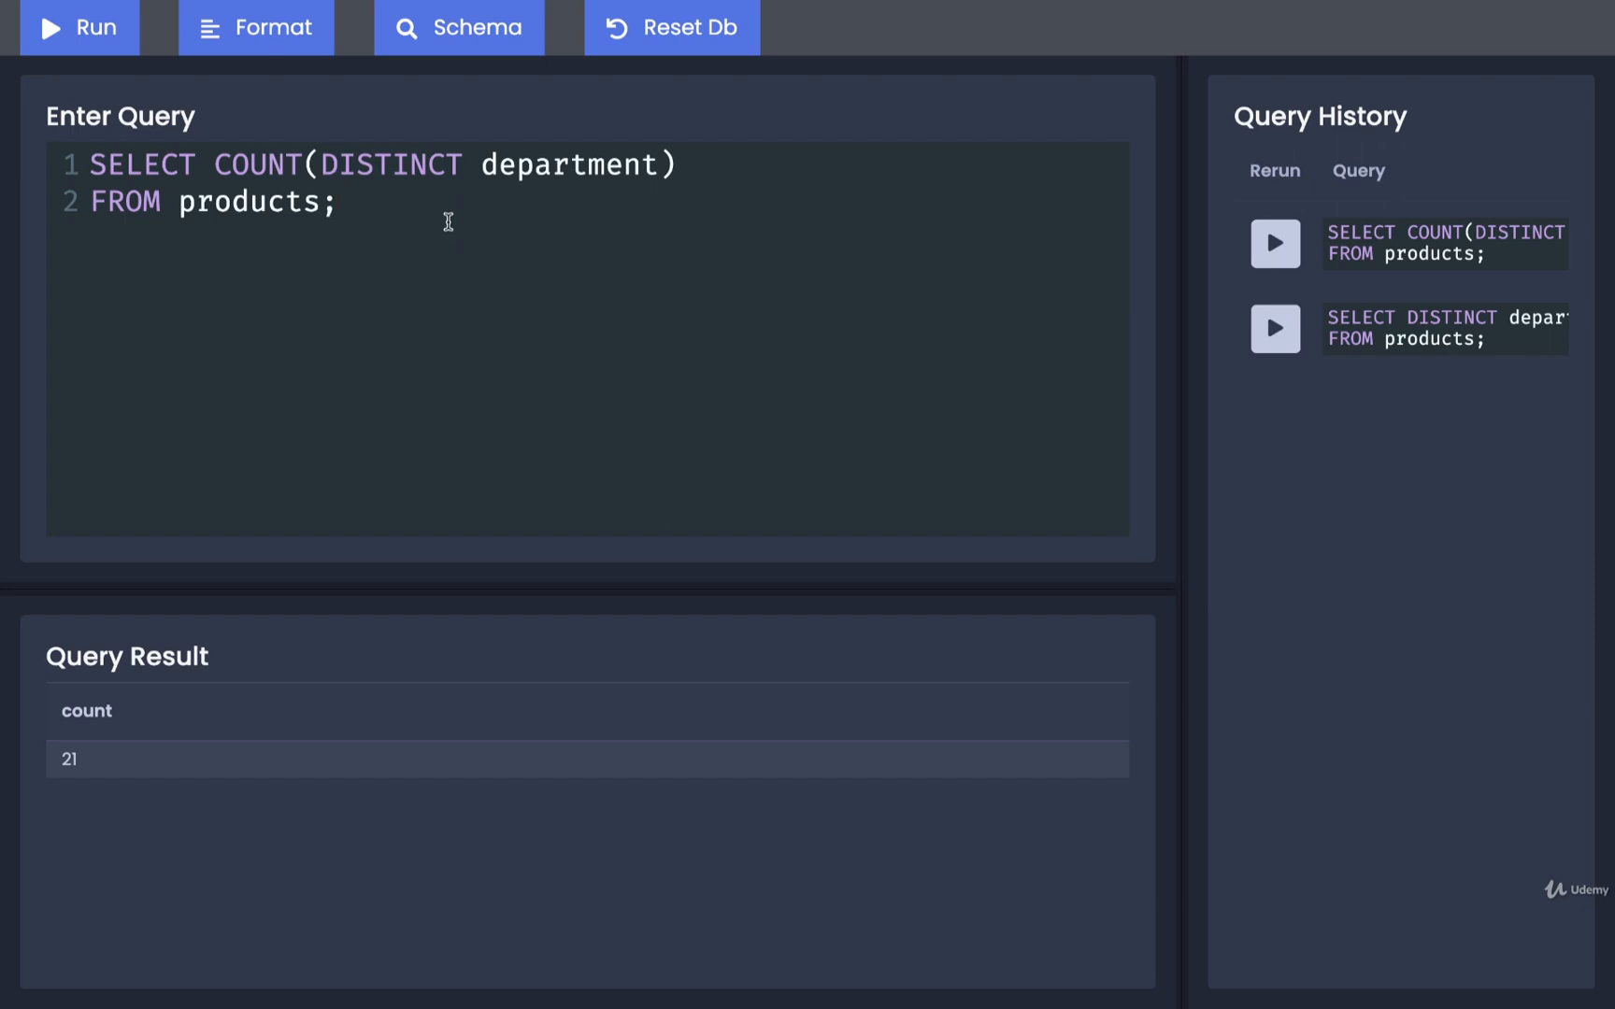
pyautogui.click(340, 202)
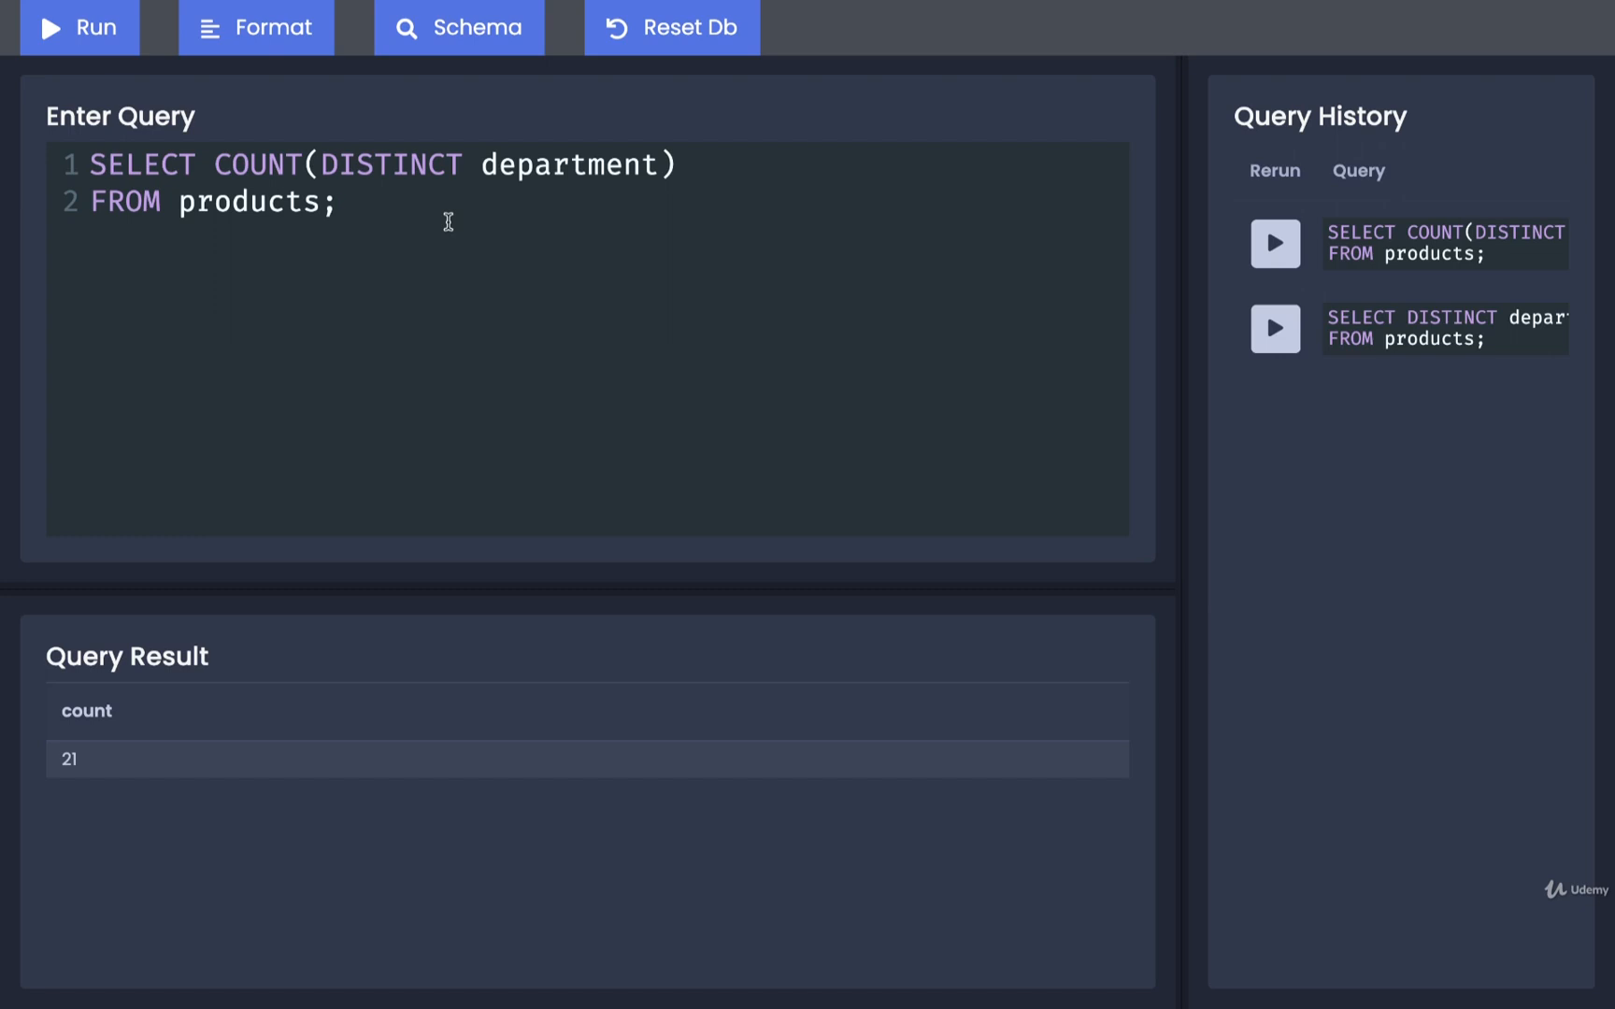
pyautogui.doubleClick(391, 164)
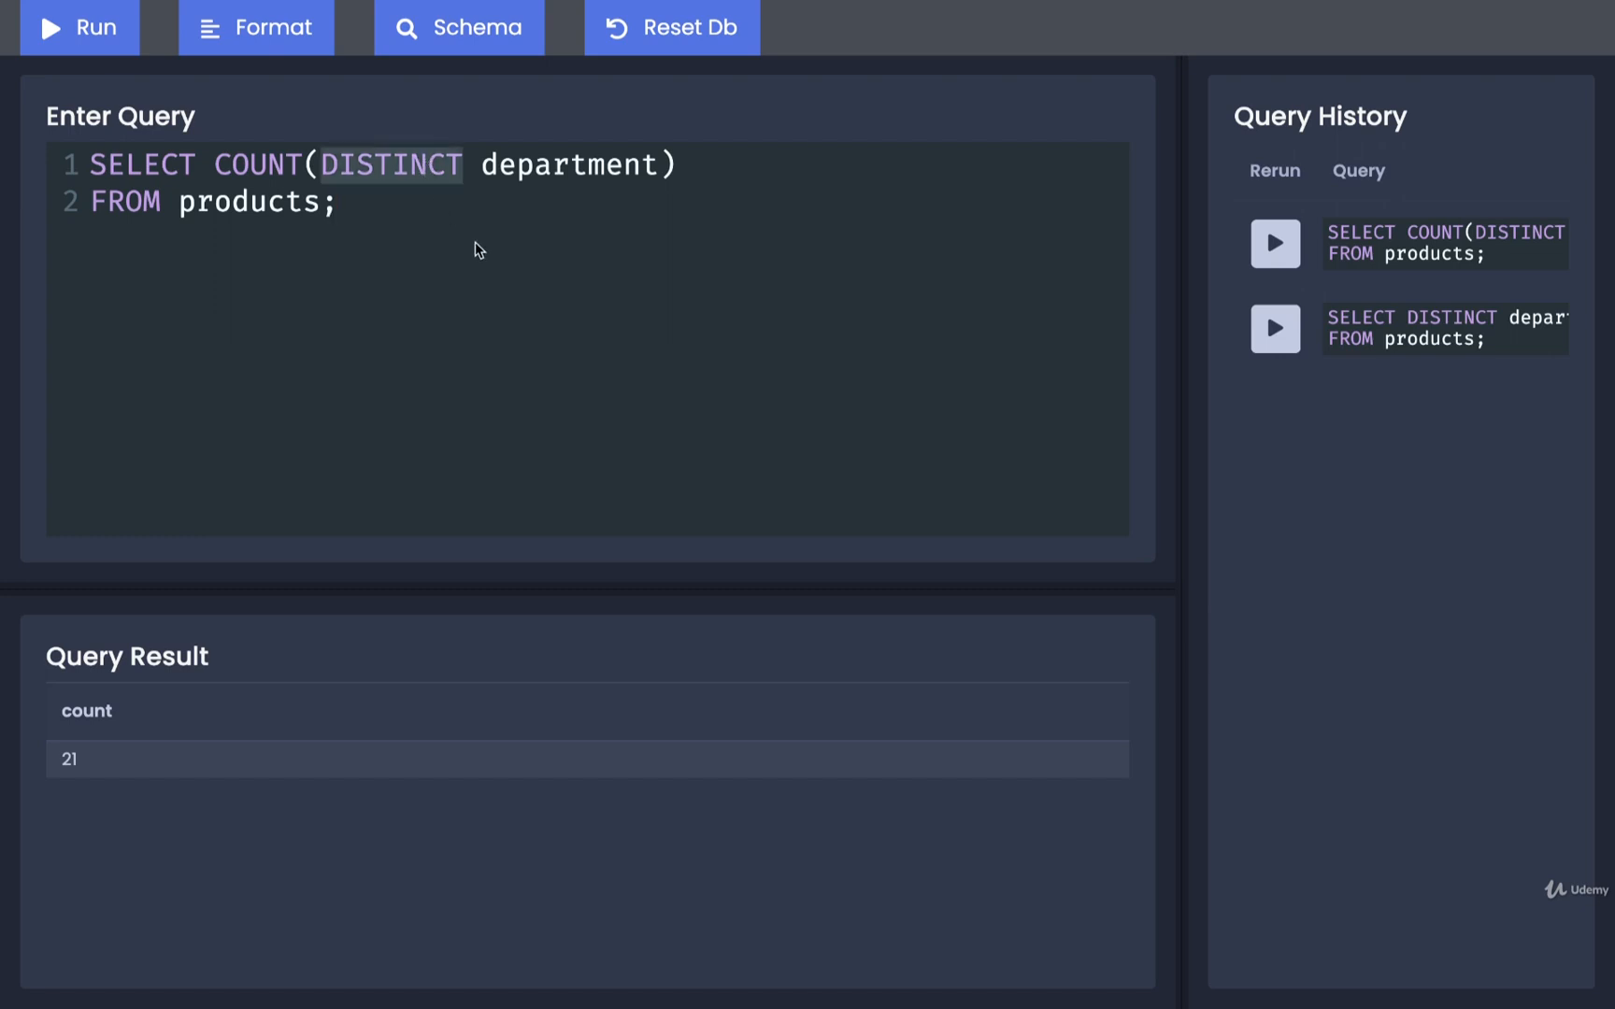
# - Replace the COUNT expression with DISTINCT department, name, run it, and point out repeated departments
pyautogui.click(215, 165)
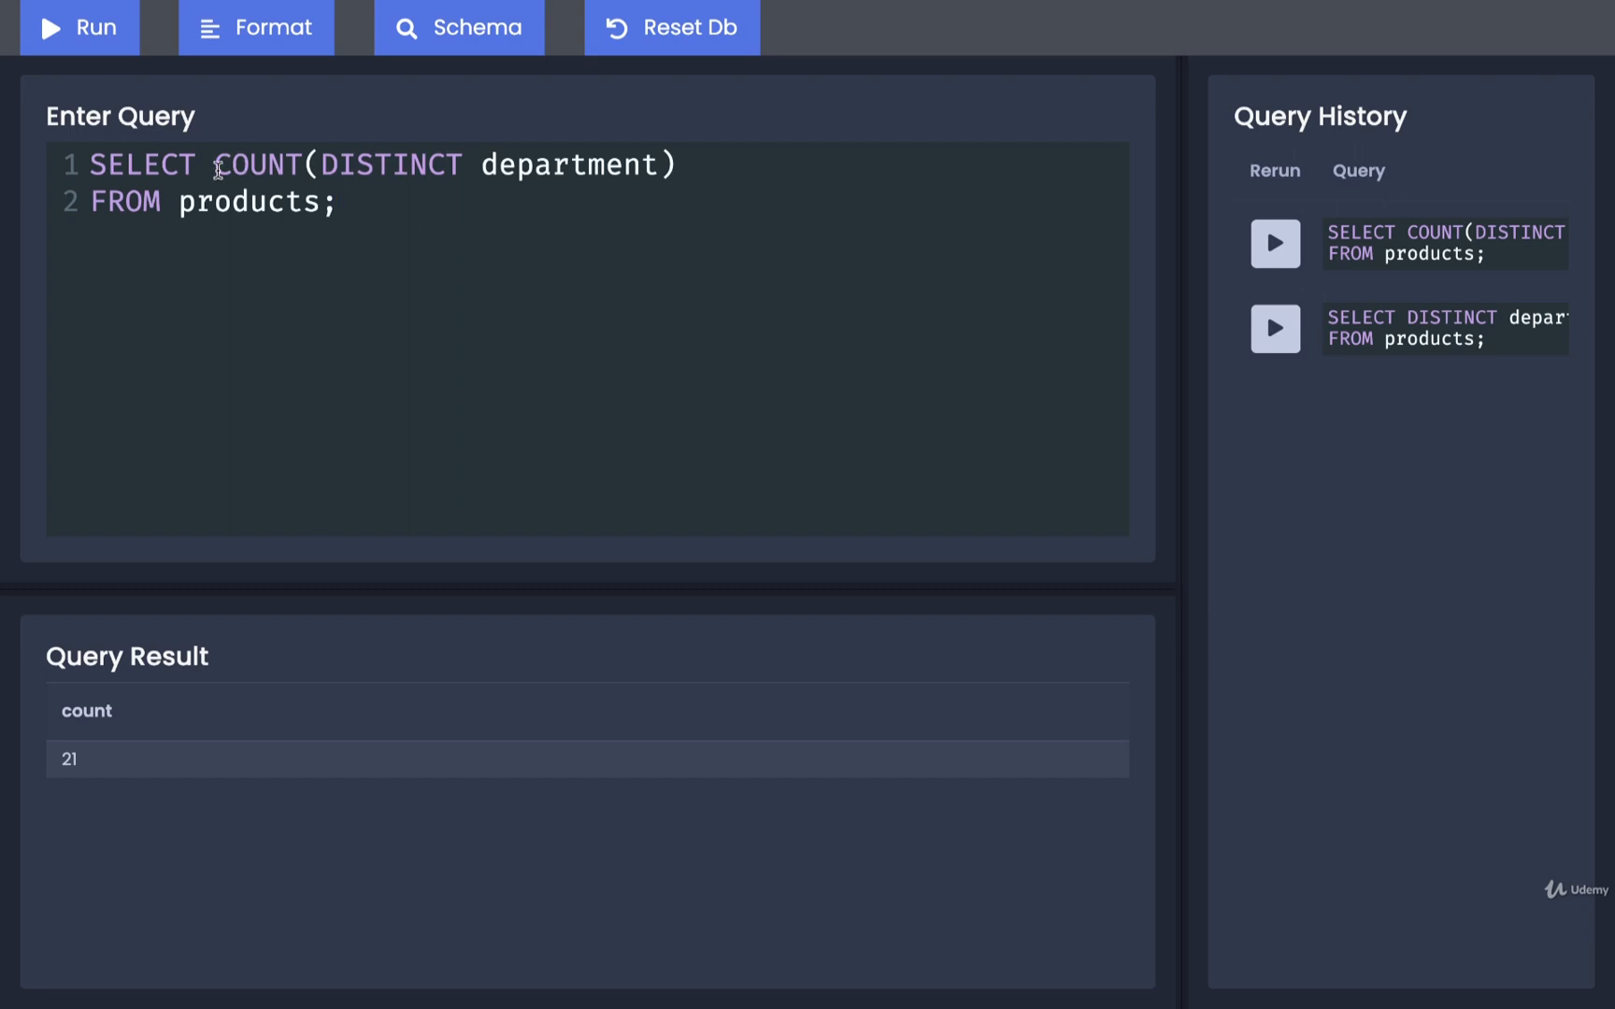
pyautogui.moveTo(213, 164); pyautogui.dragTo(676, 164)
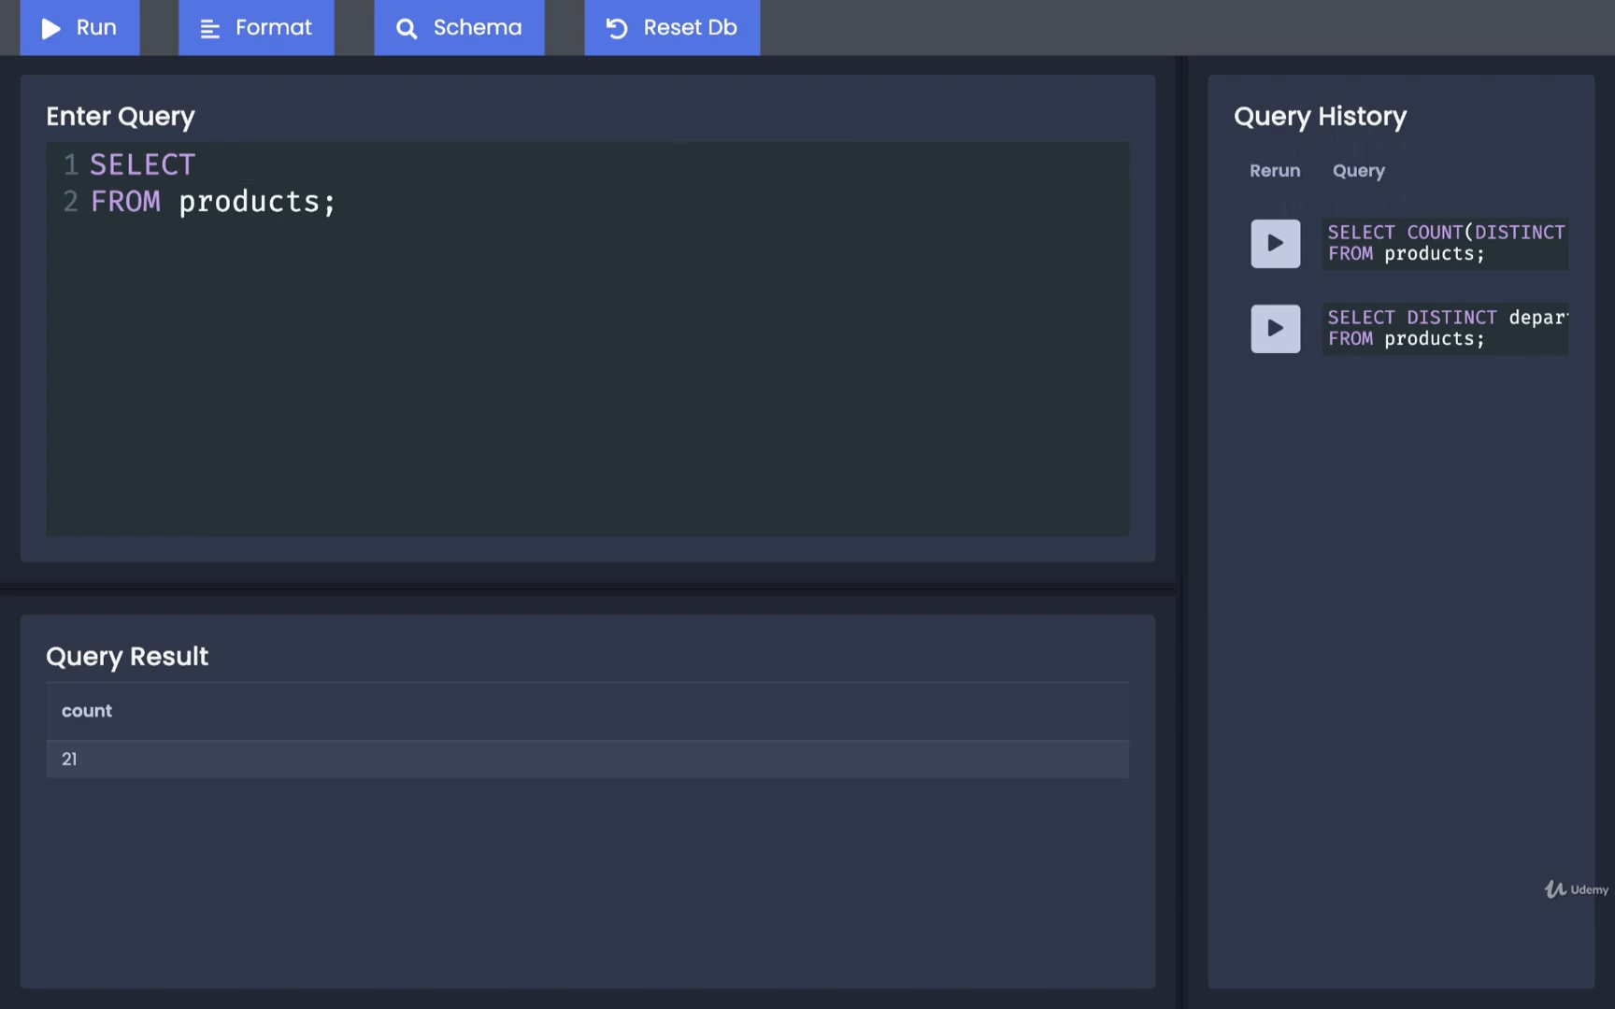
pyautogui.write('DISTINC')
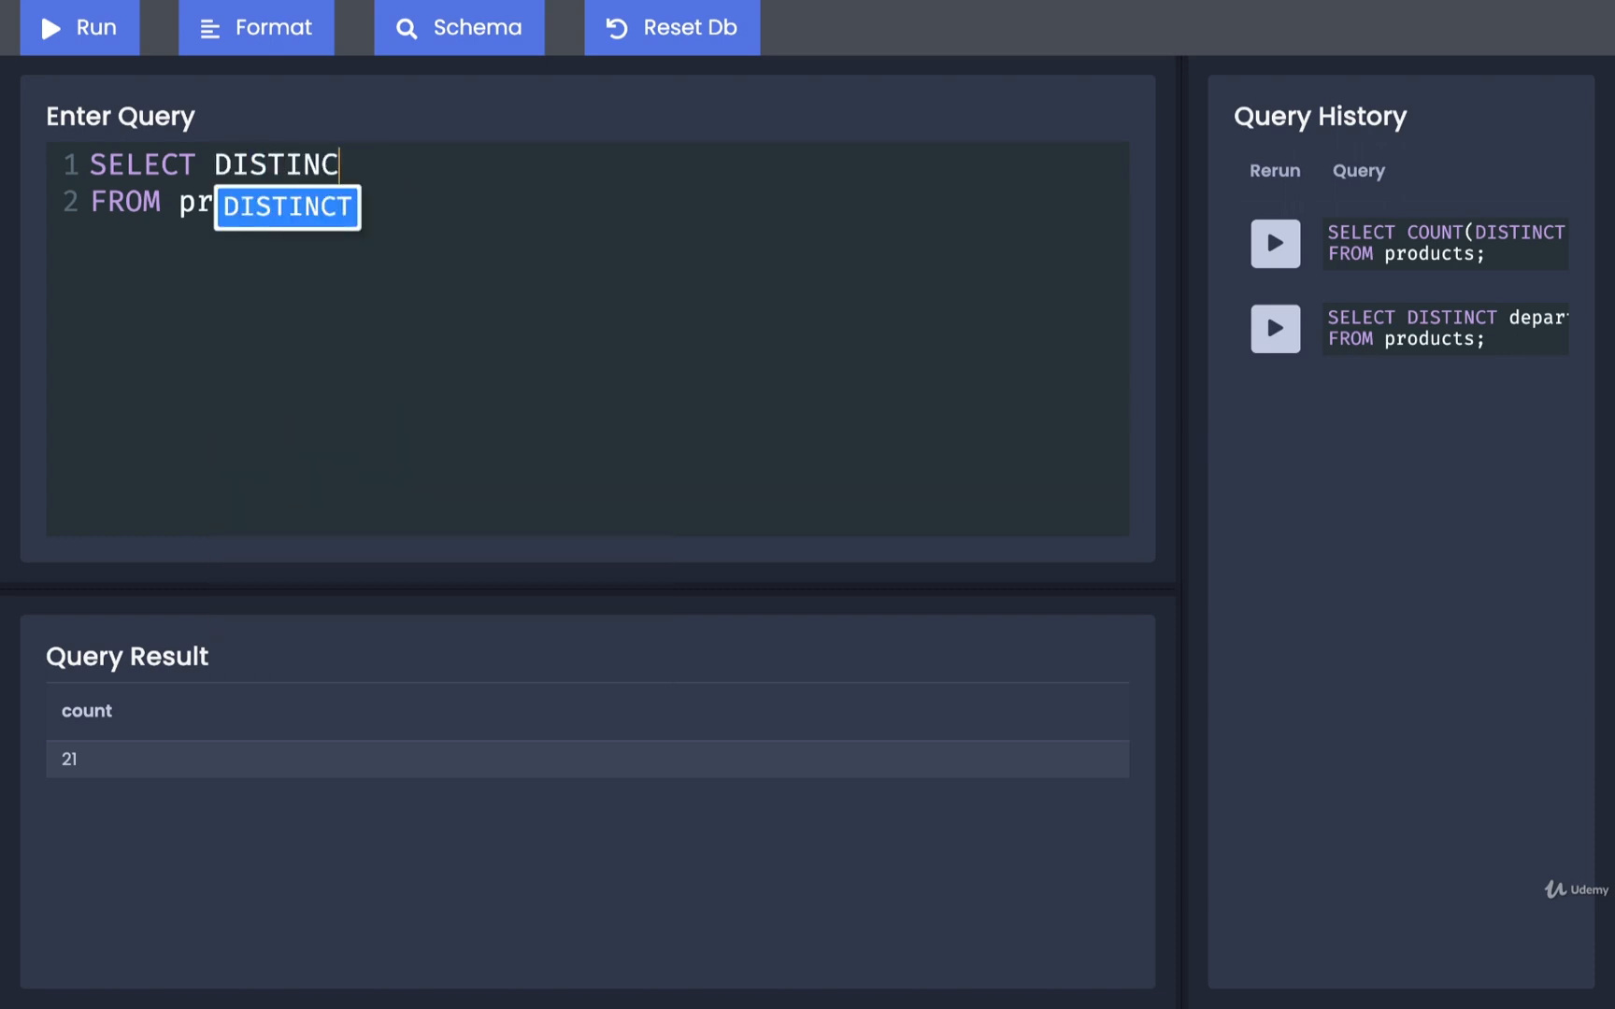
pyautogui.write('T departmen')
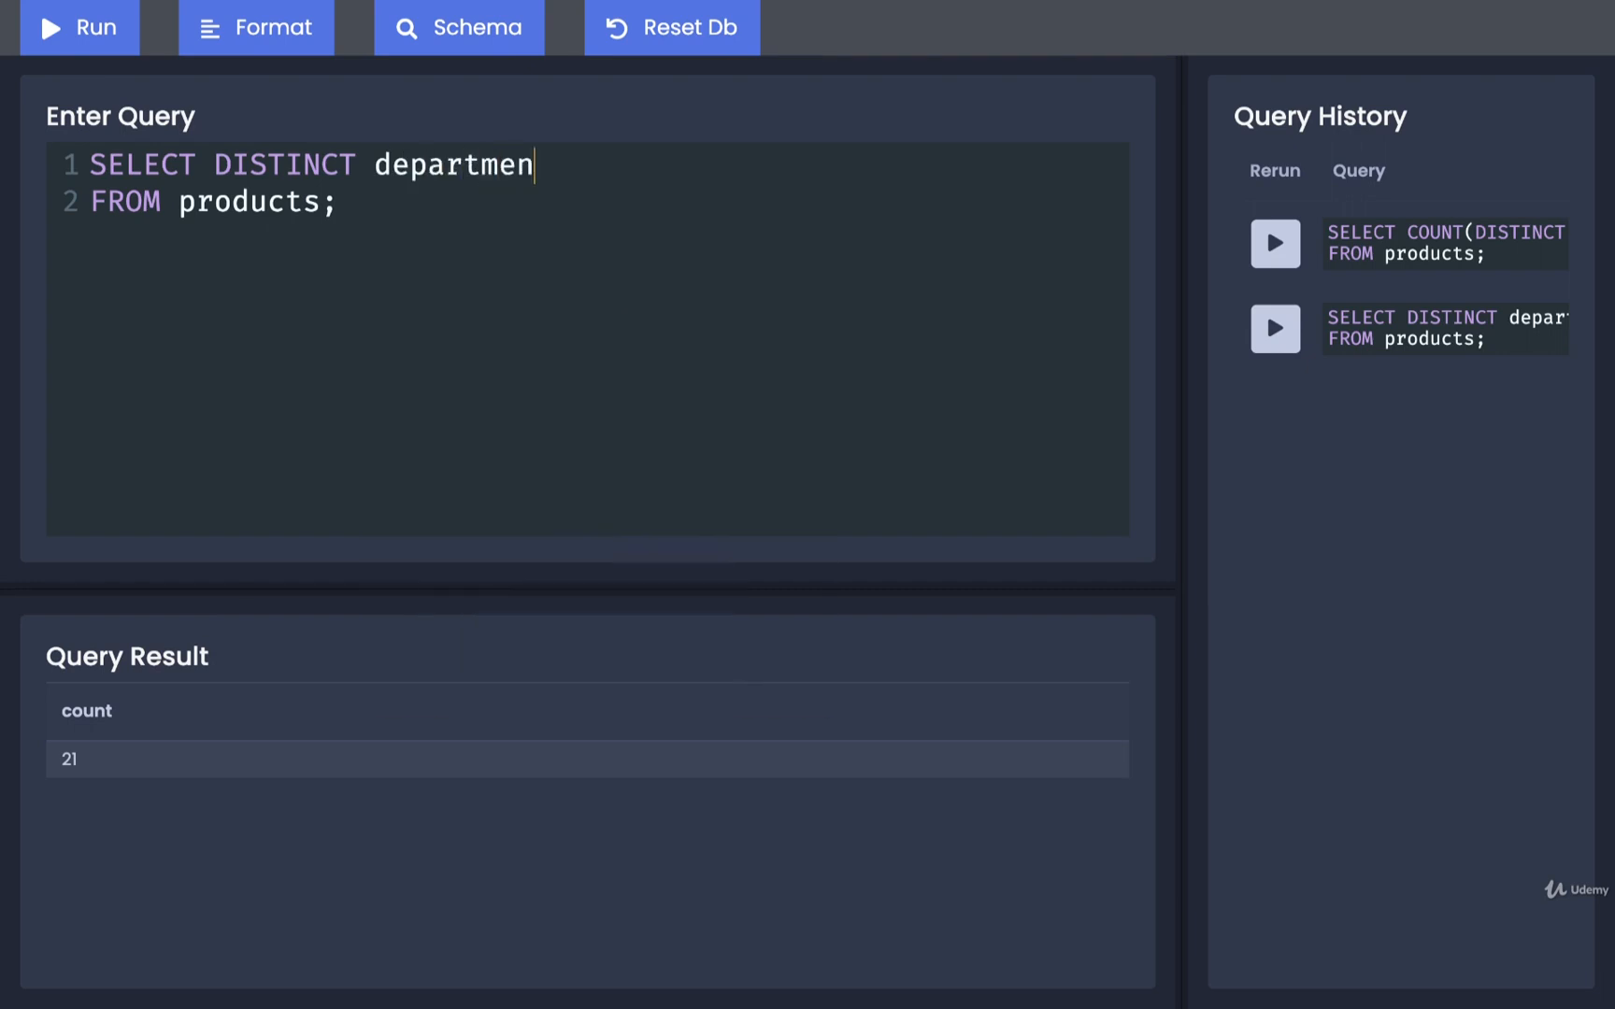
pyautogui.write('t, name')
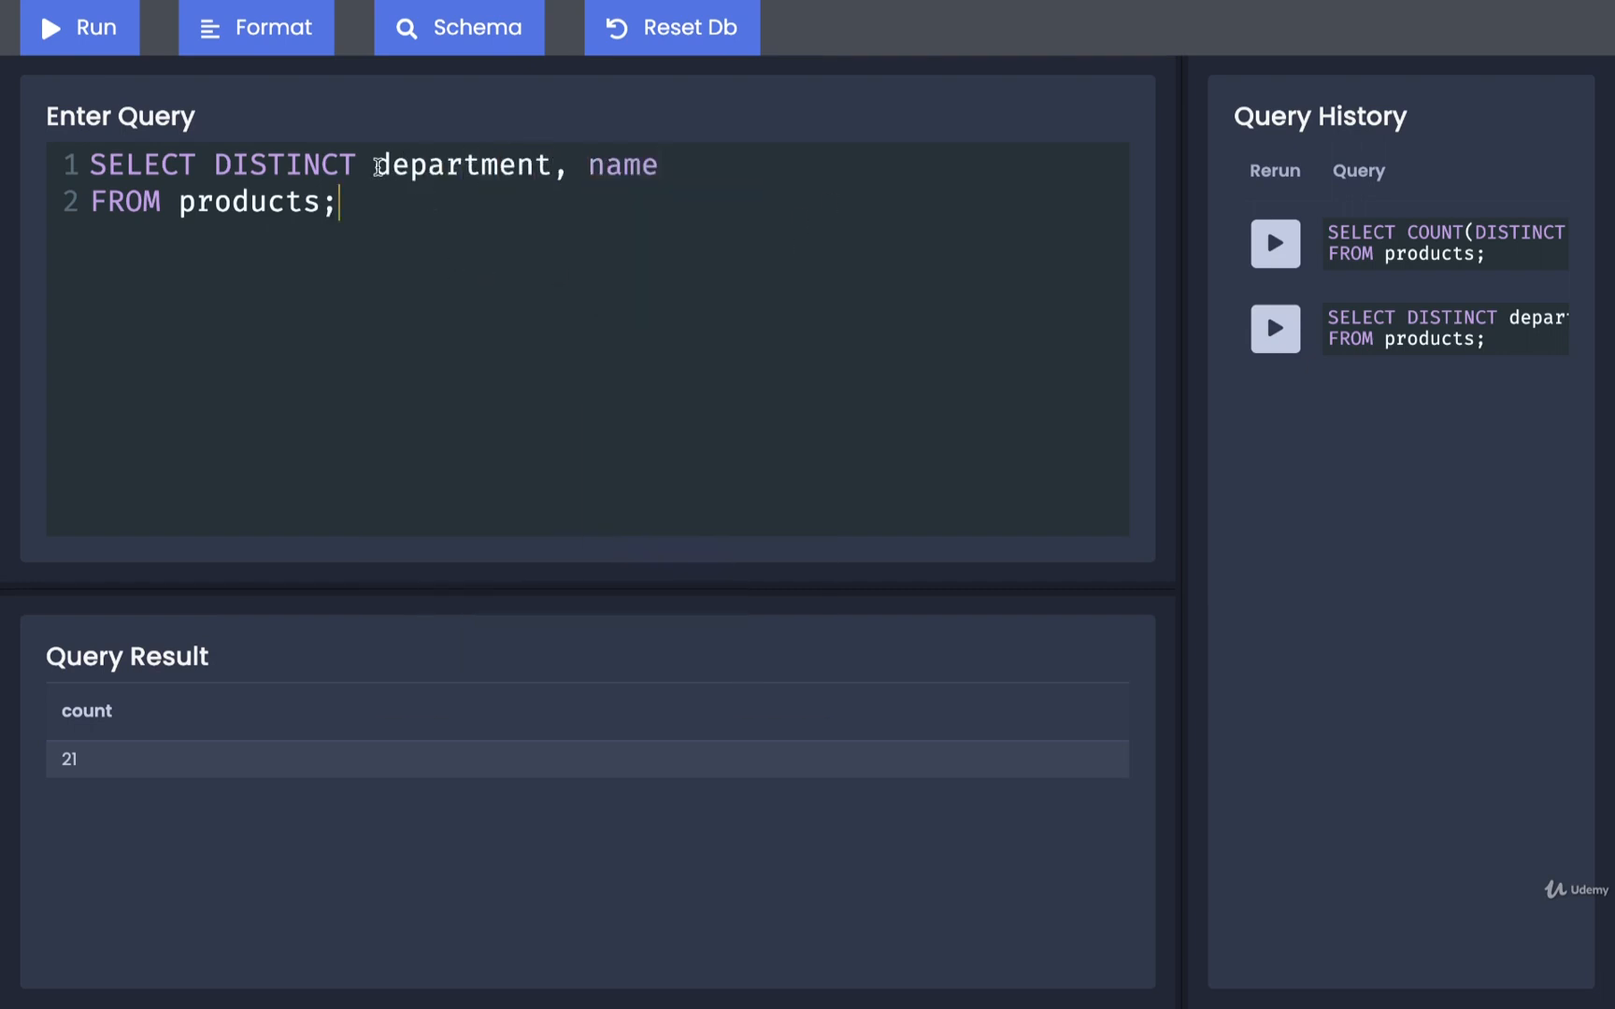
pyautogui.moveTo(374, 165); pyautogui.dragTo(657, 164)
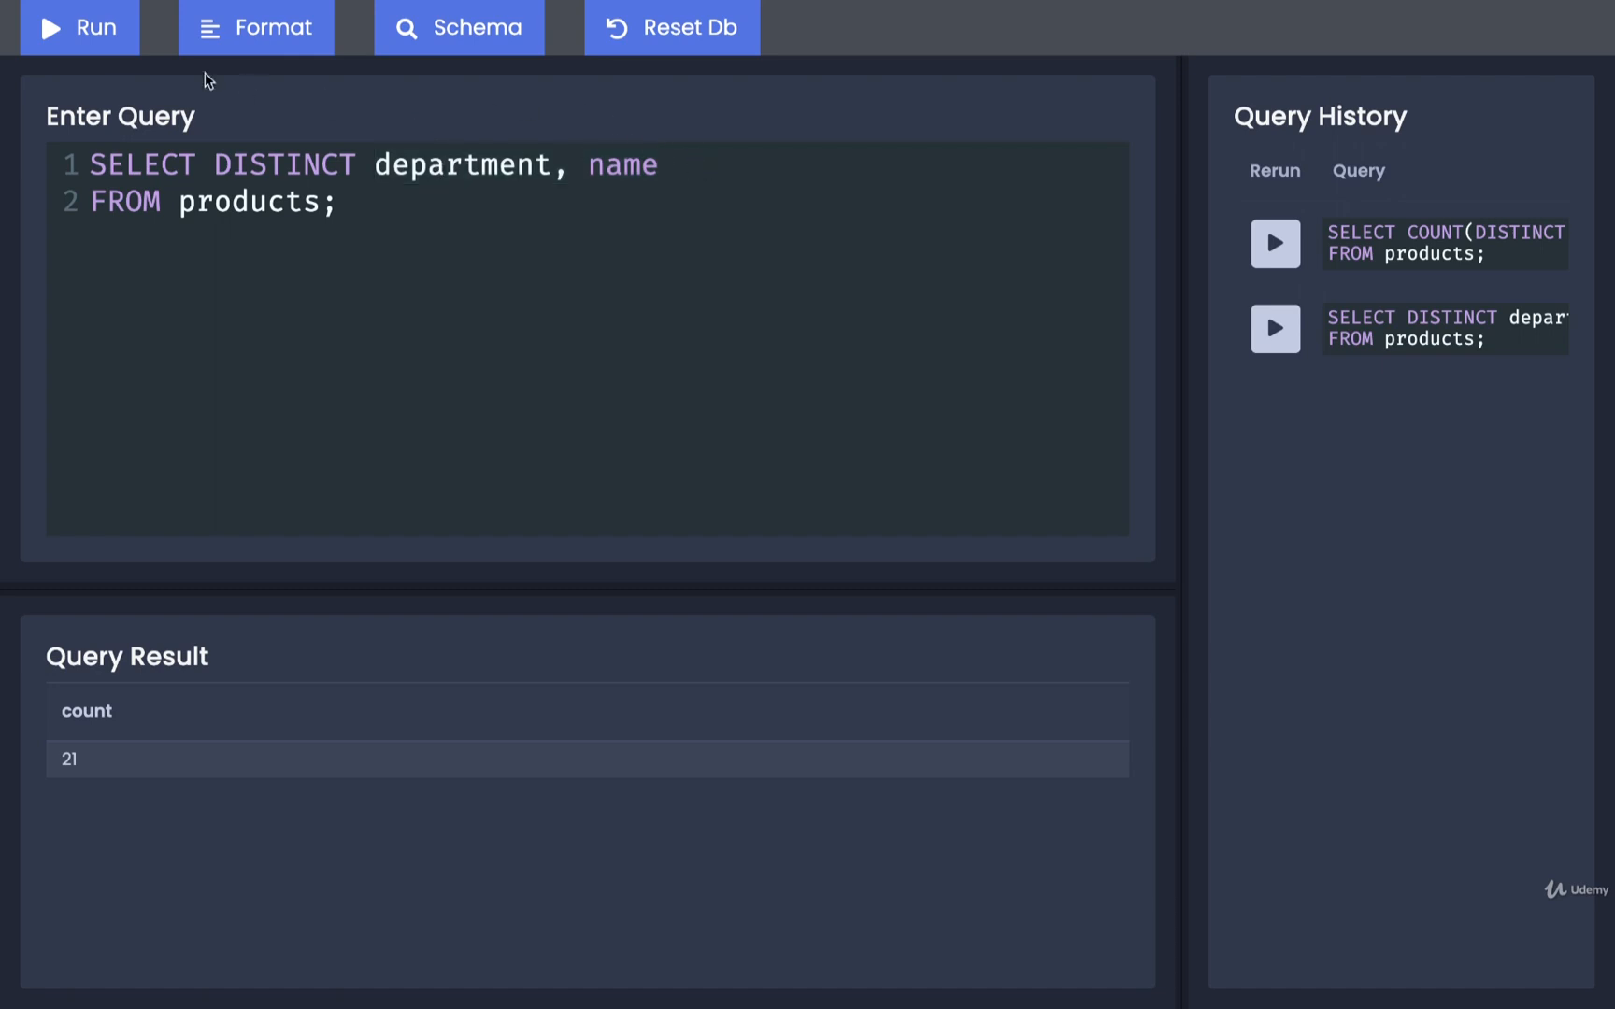
pyautogui.click(80, 27)
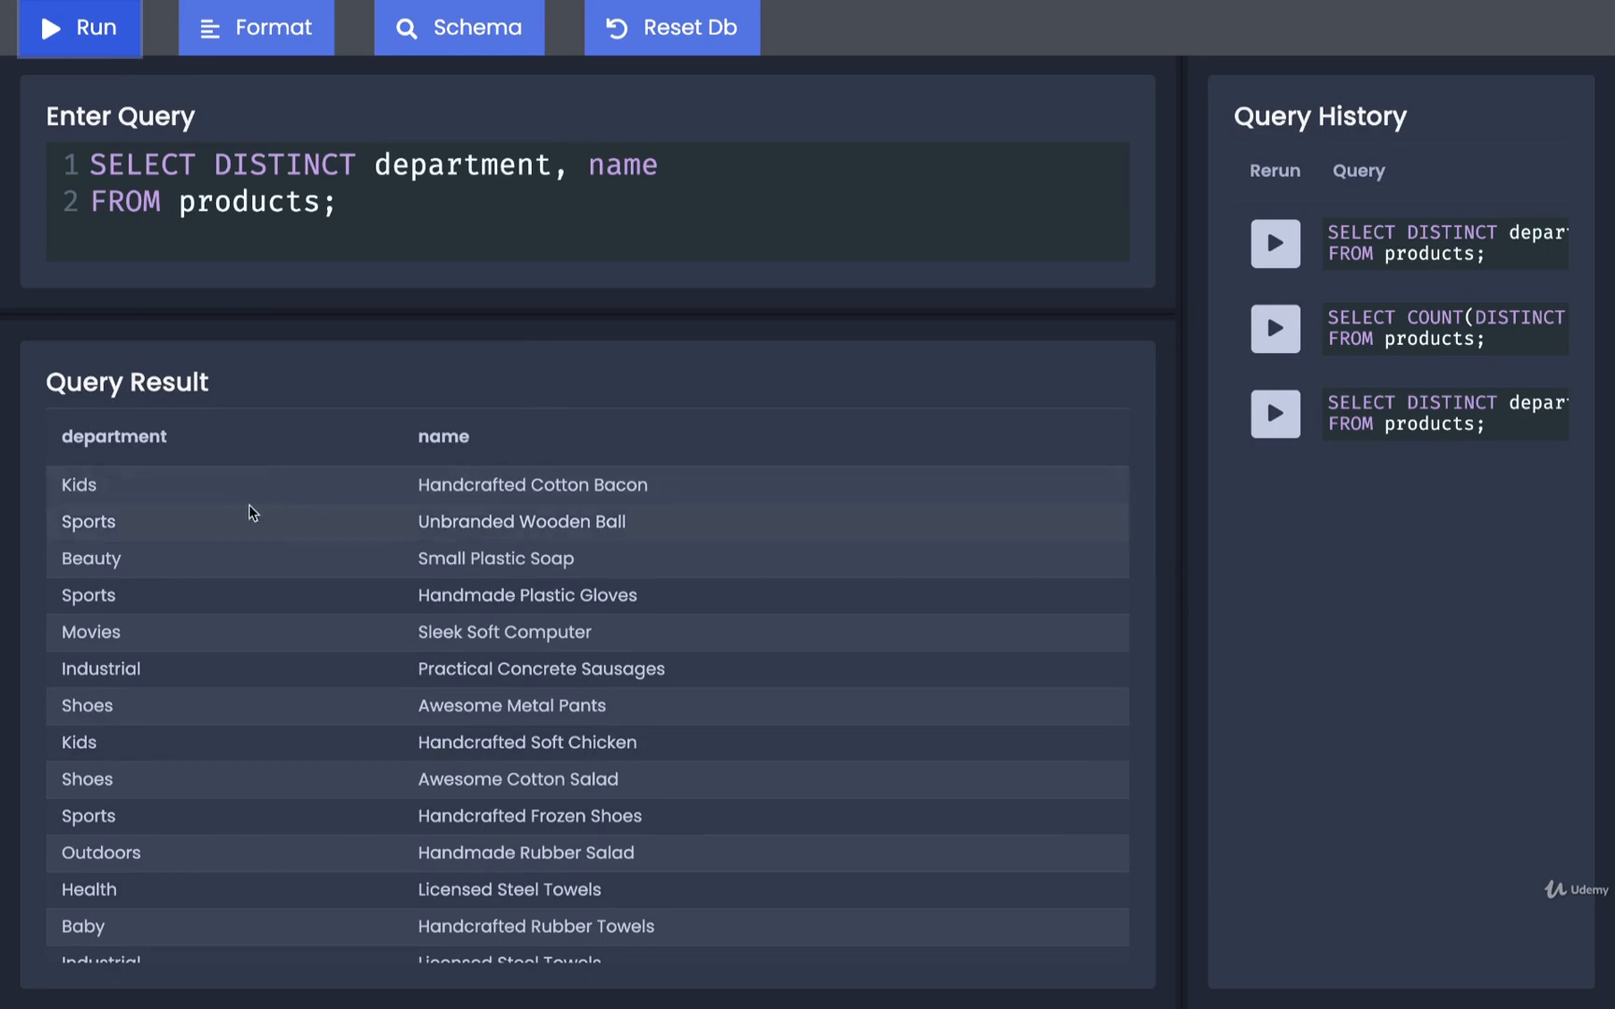
pyautogui.doubleClick(79, 484)
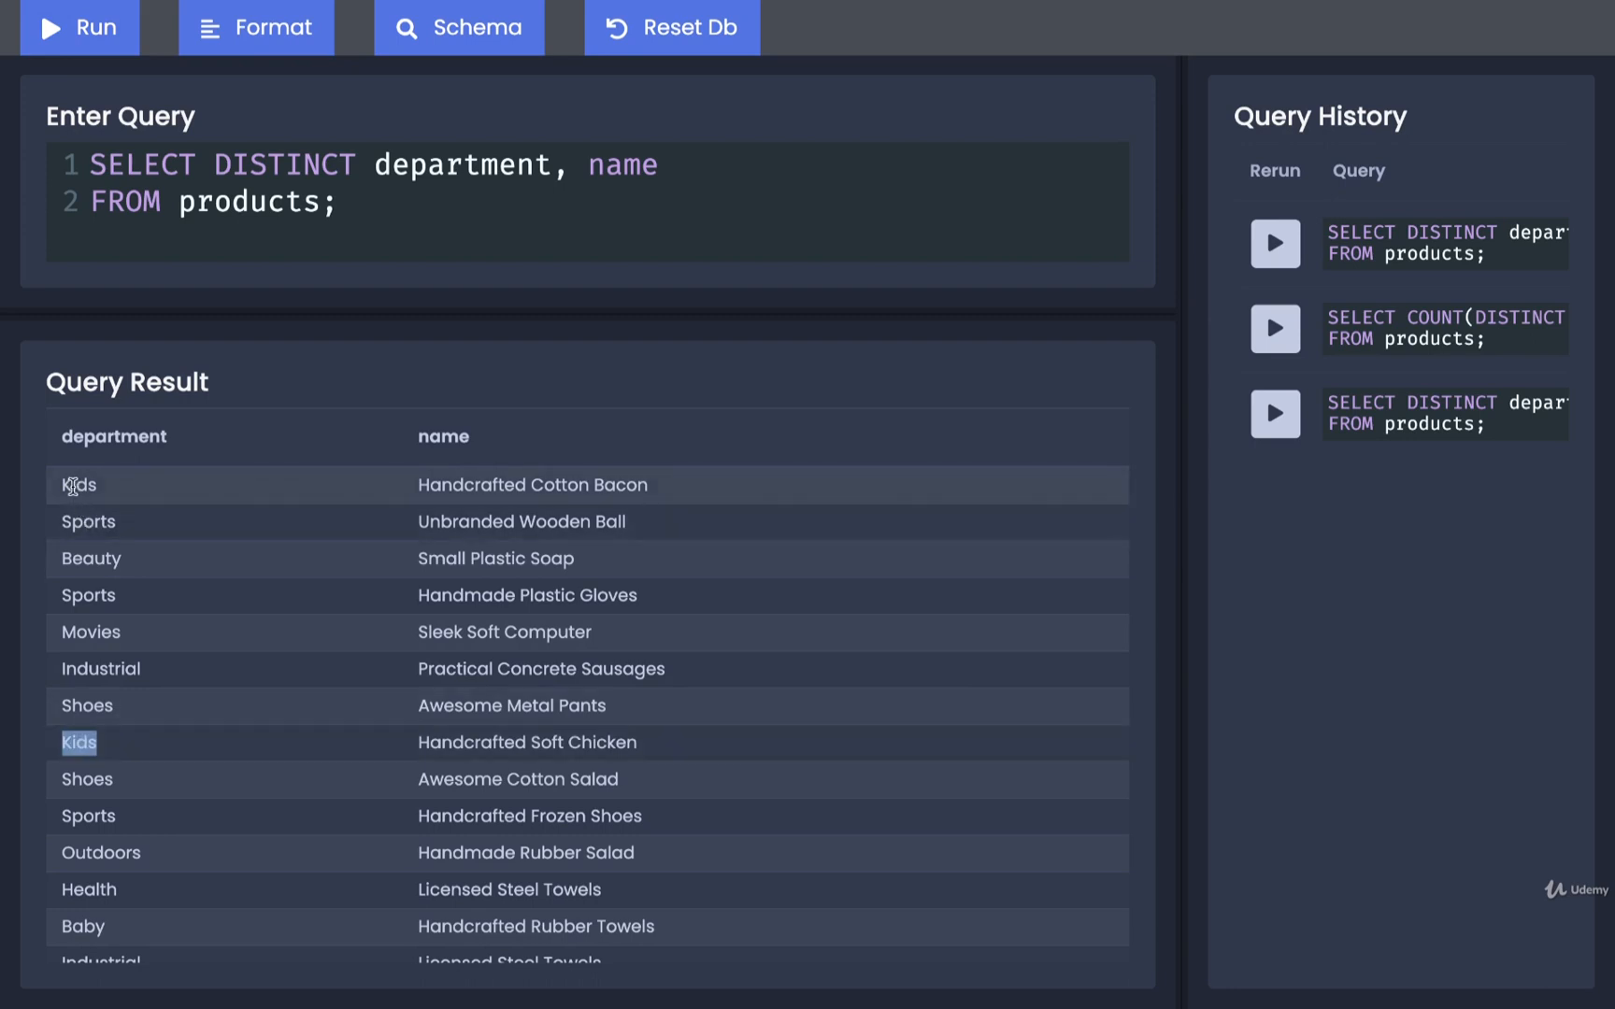
pyautogui.doubleClick(79, 485)
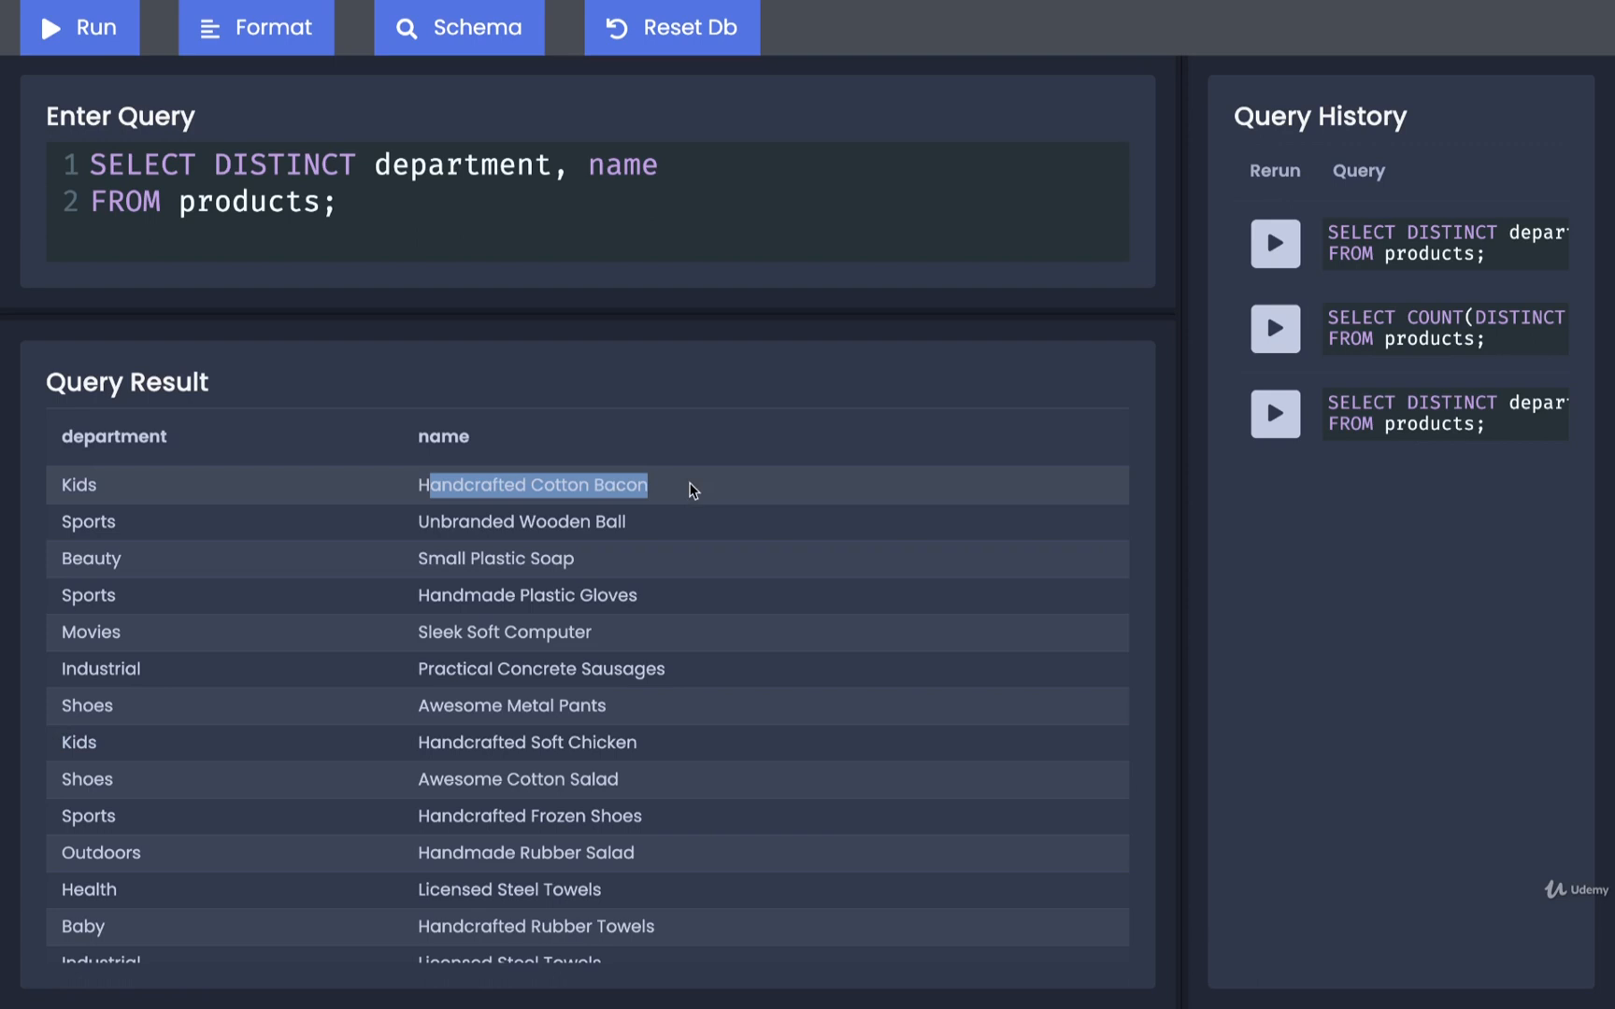
pyautogui.moveTo(528, 555)
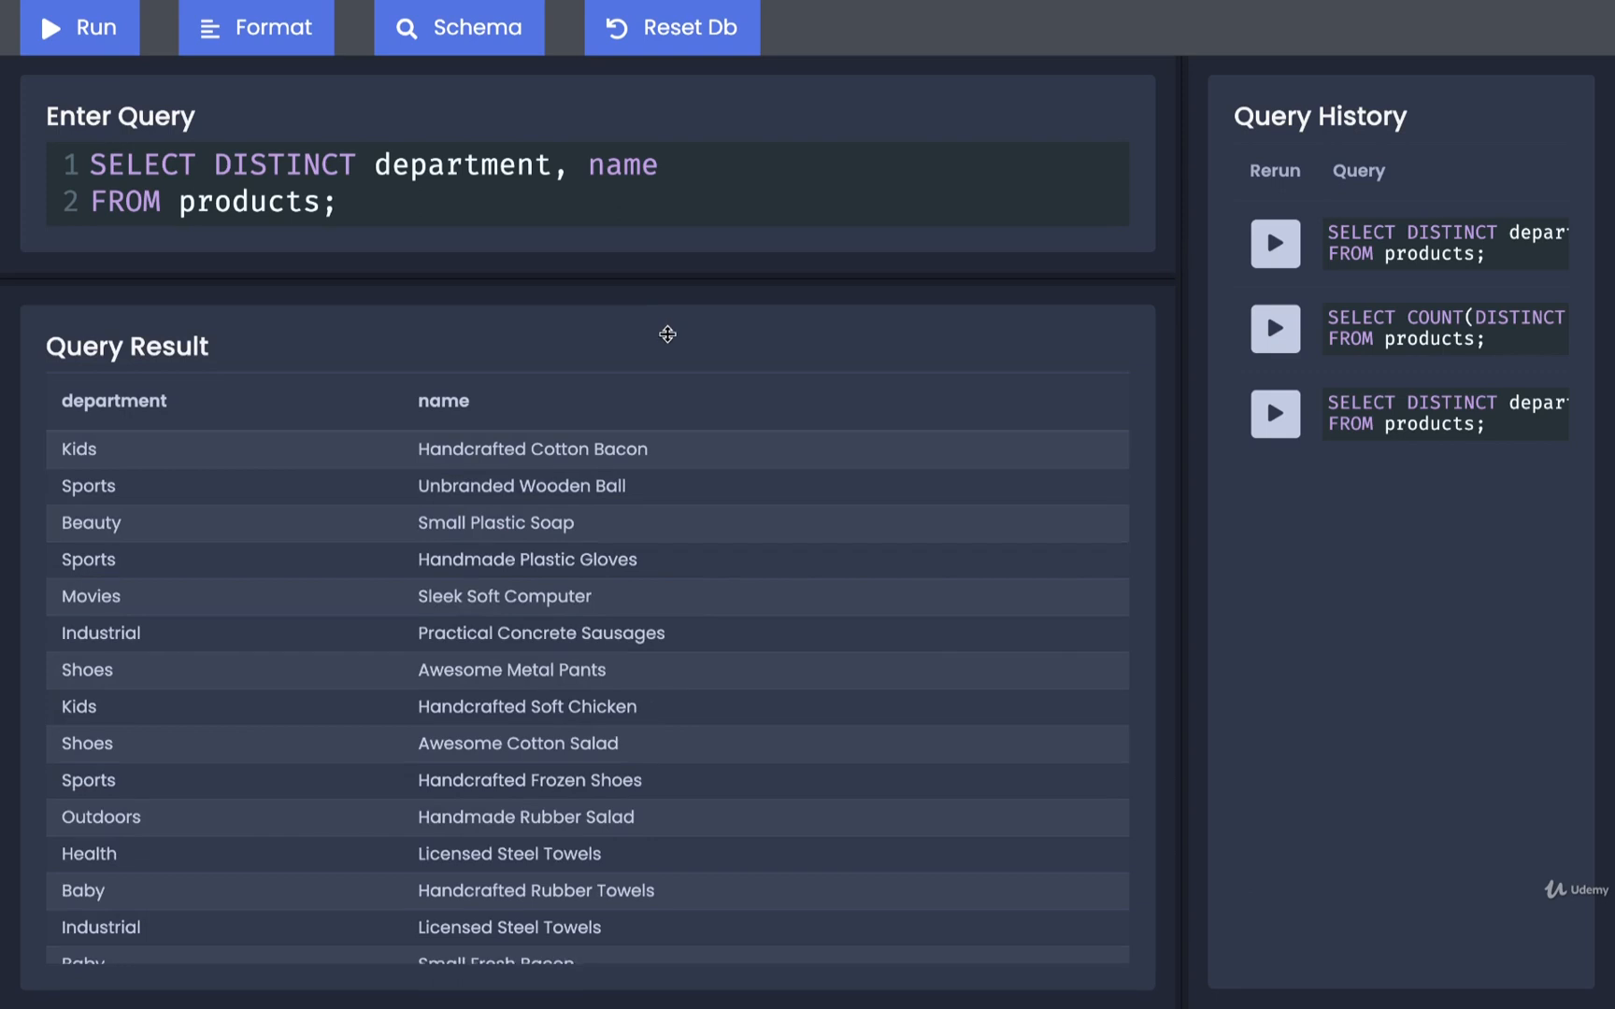
pyautogui.click(343, 202)
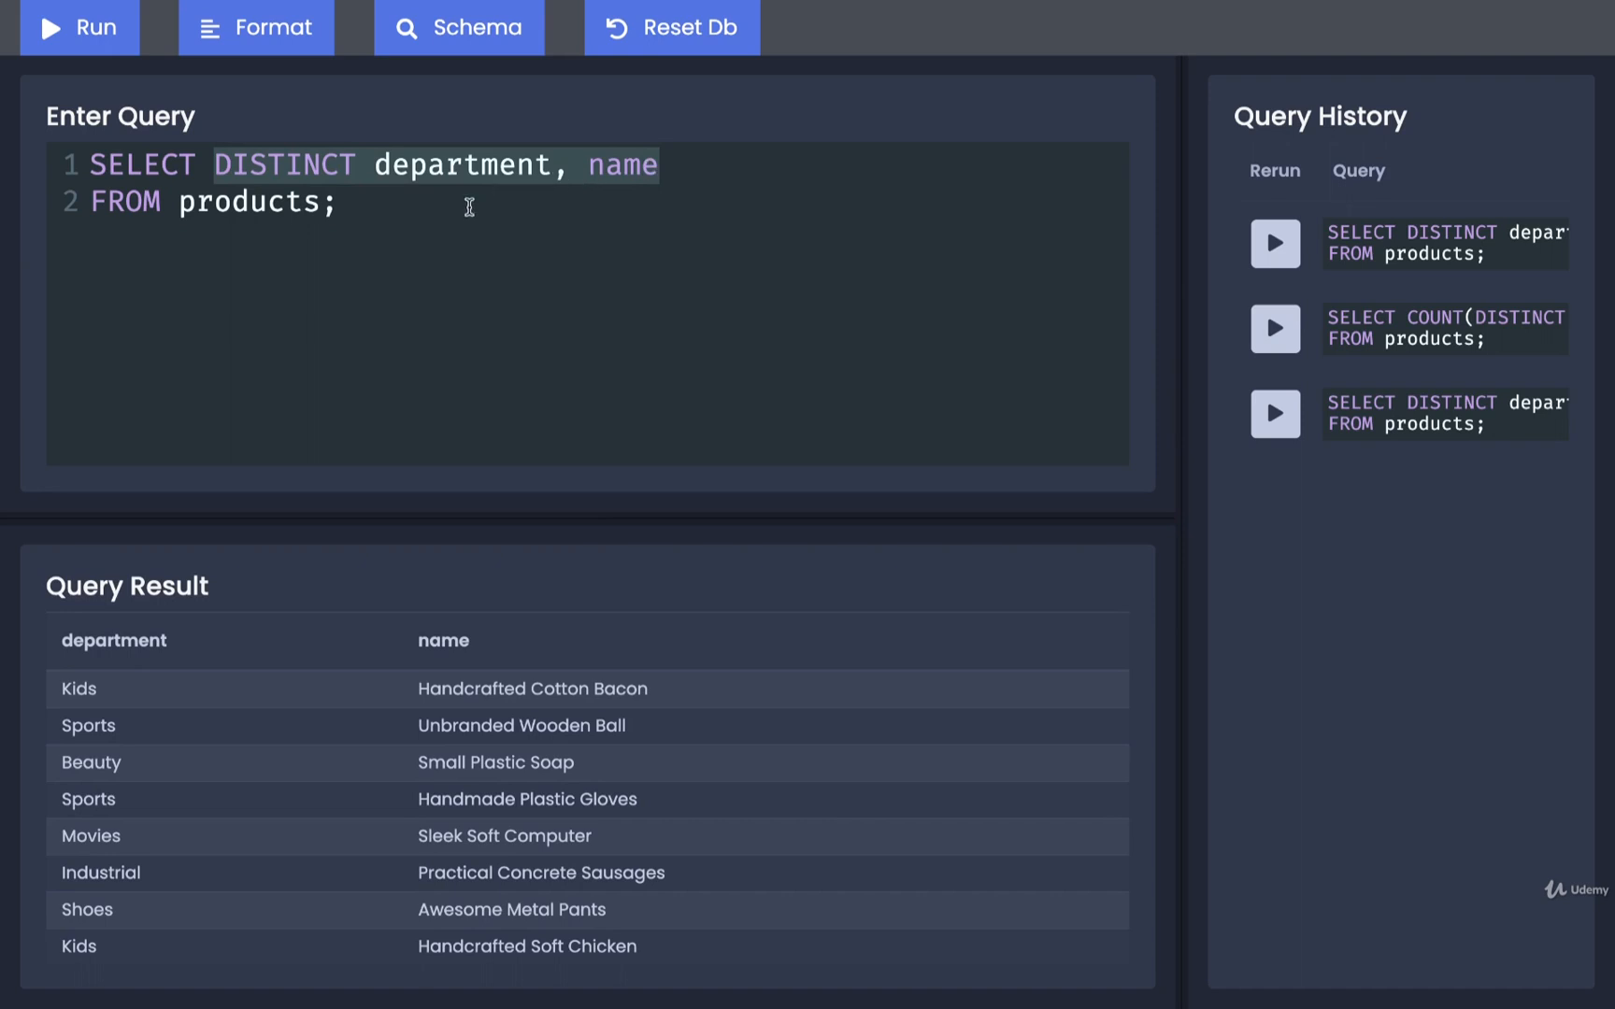
# - Run COUNT(DISTINCT department, name), then with price added, both returning 'function count does not exist'
pyautogui.write('COUNT(')
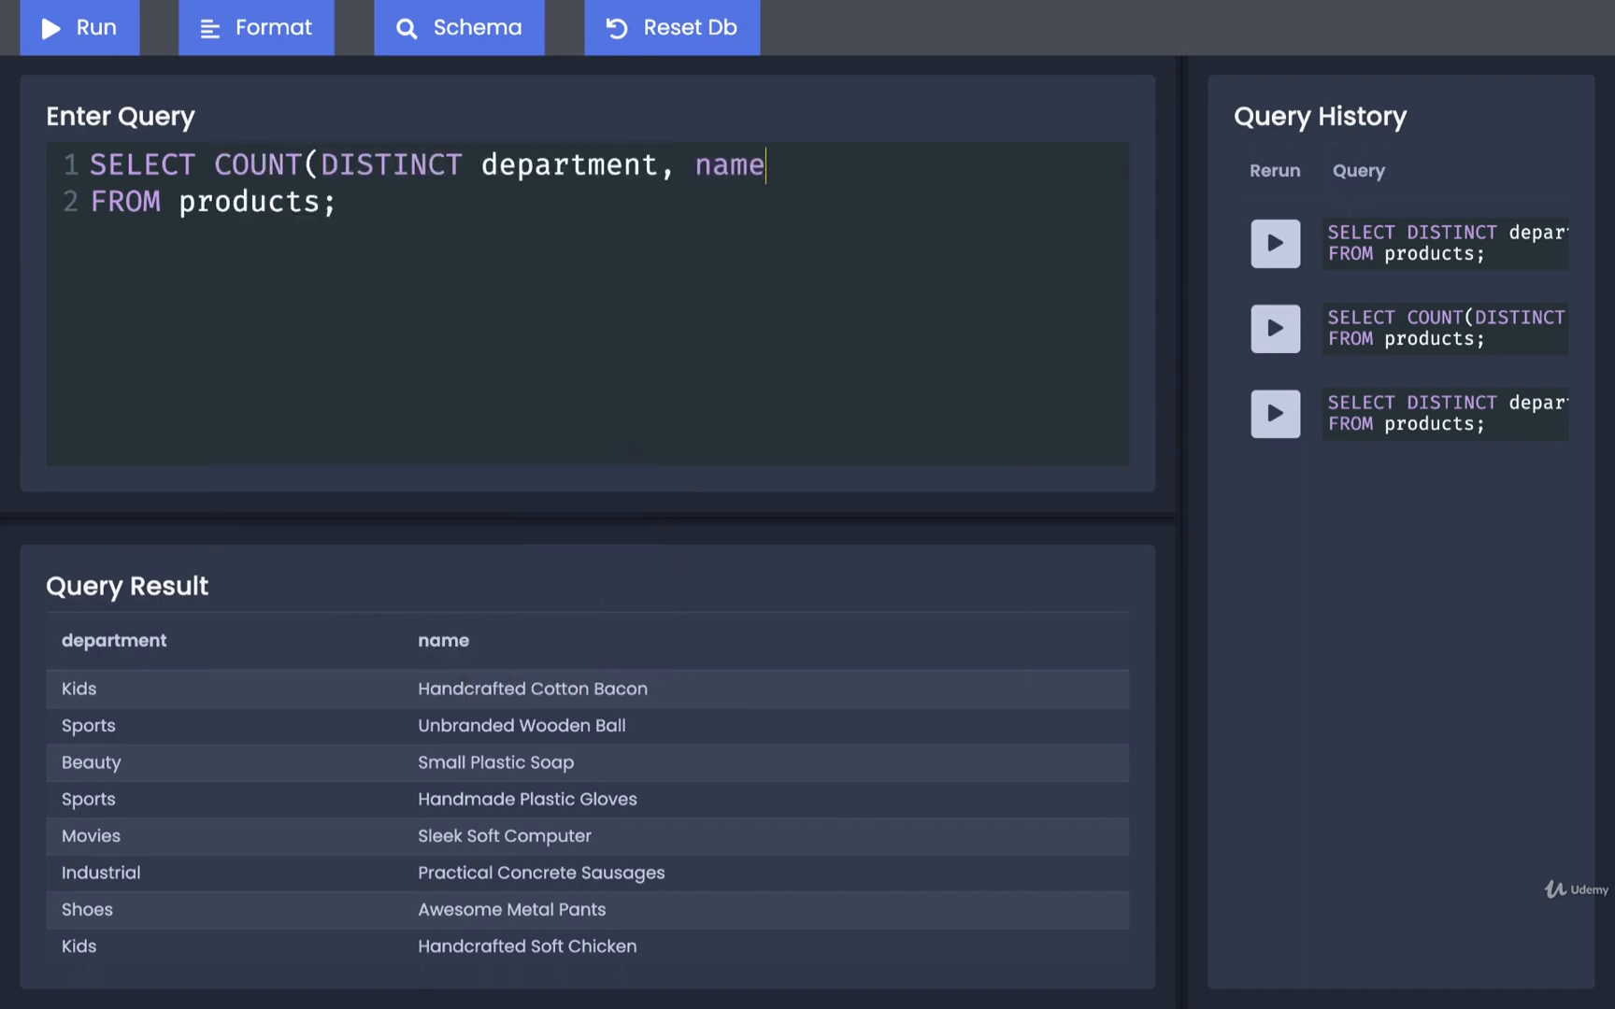
pyautogui.write(')')
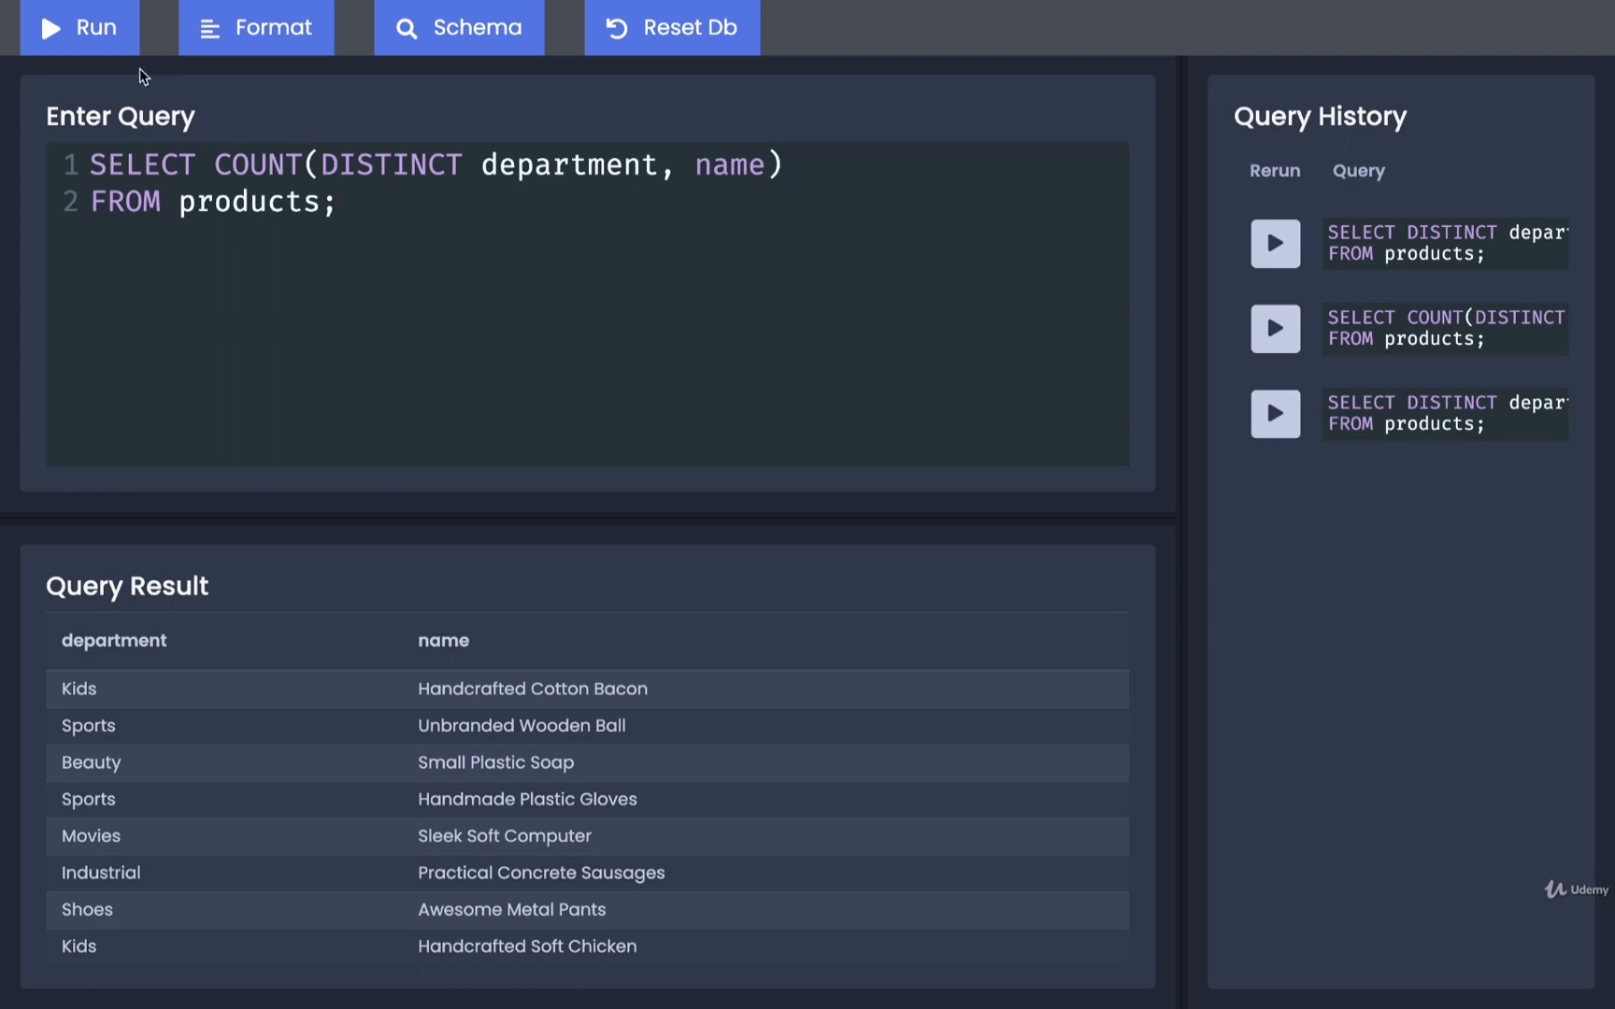
pyautogui.click(79, 27)
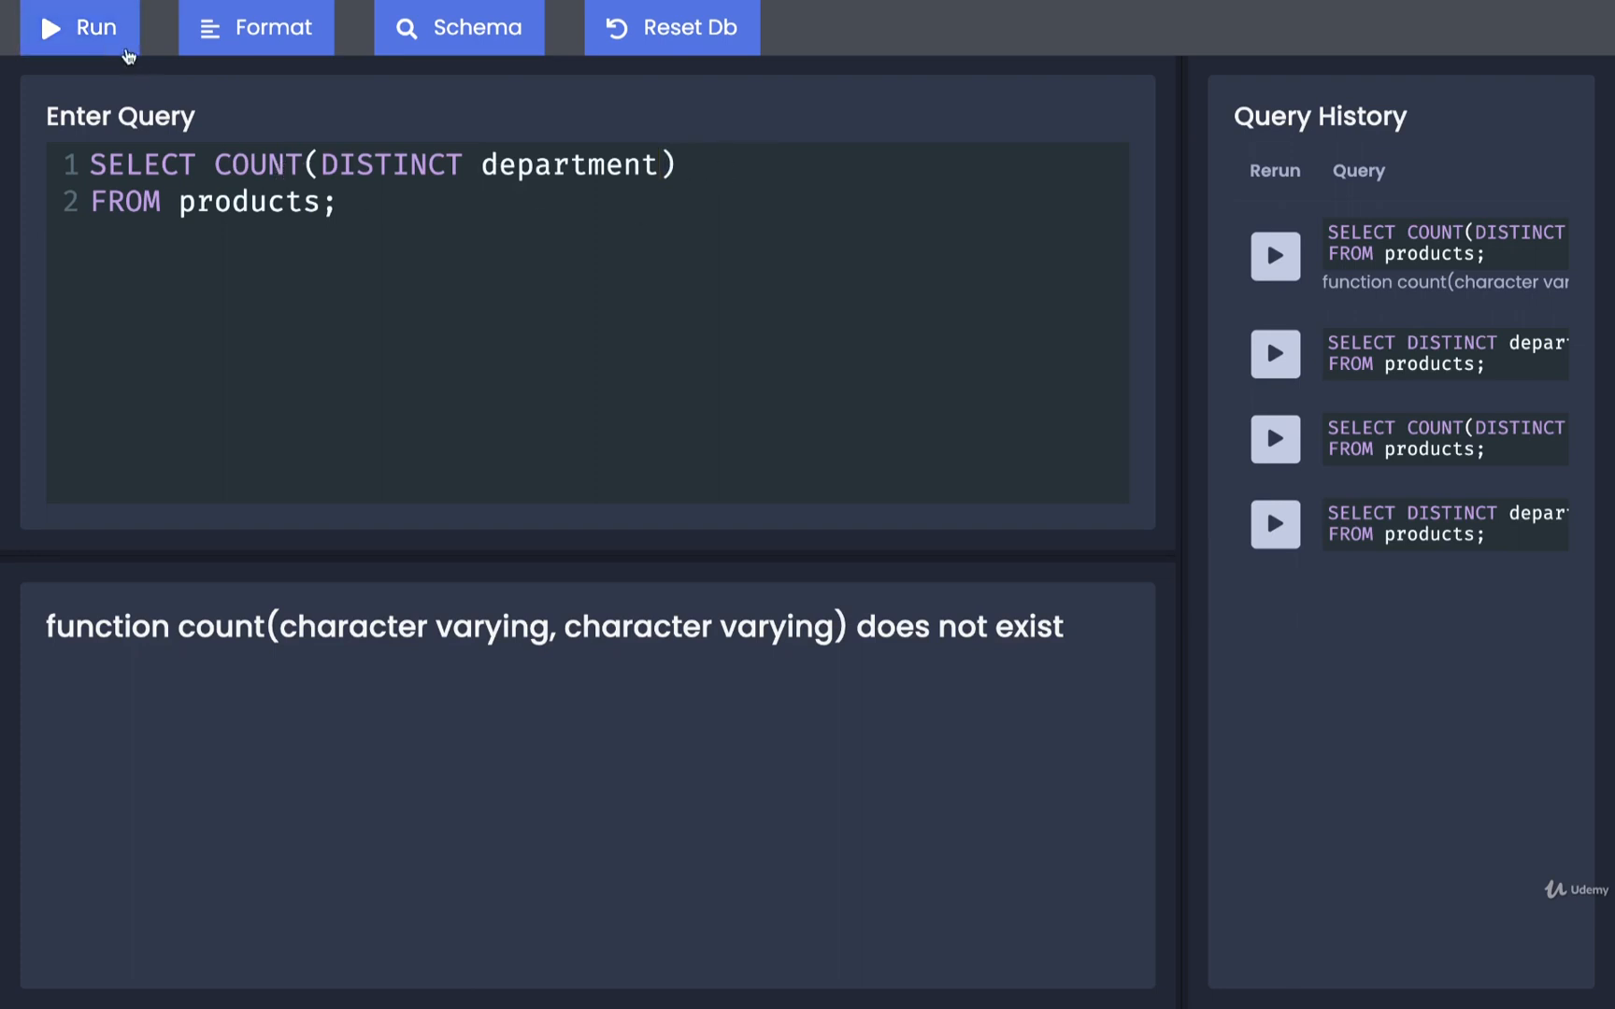
pyautogui.click(80, 27)
pyautogui.write(', name, ')
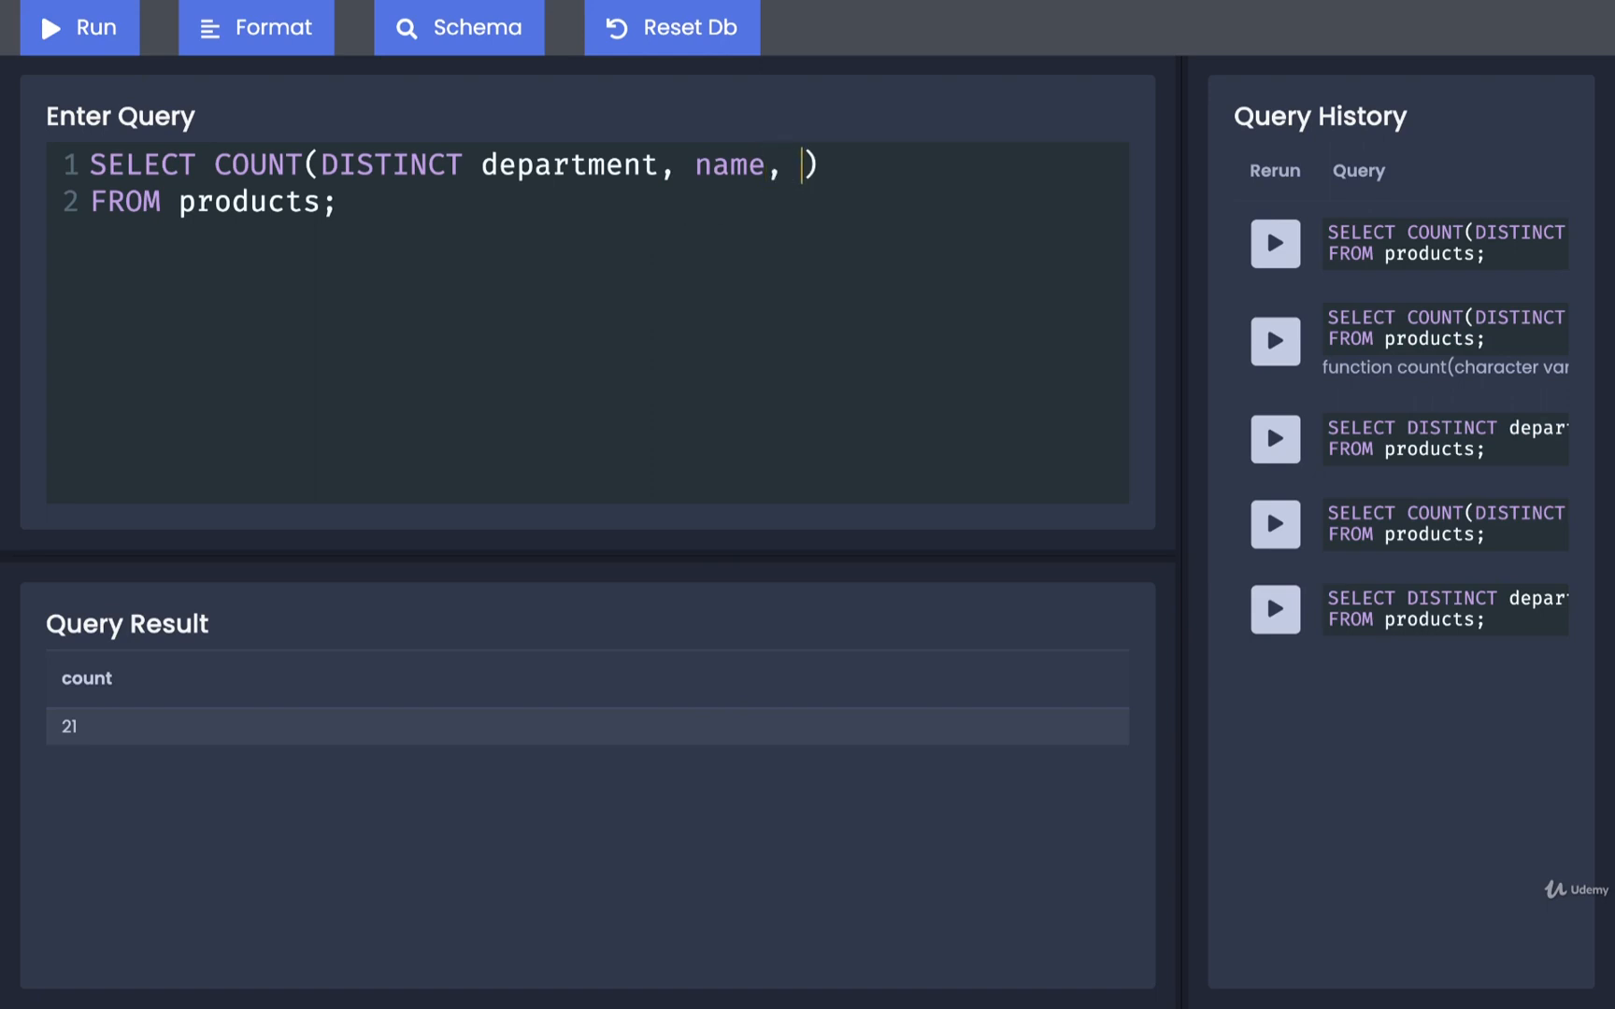
pyautogui.click(79, 27)
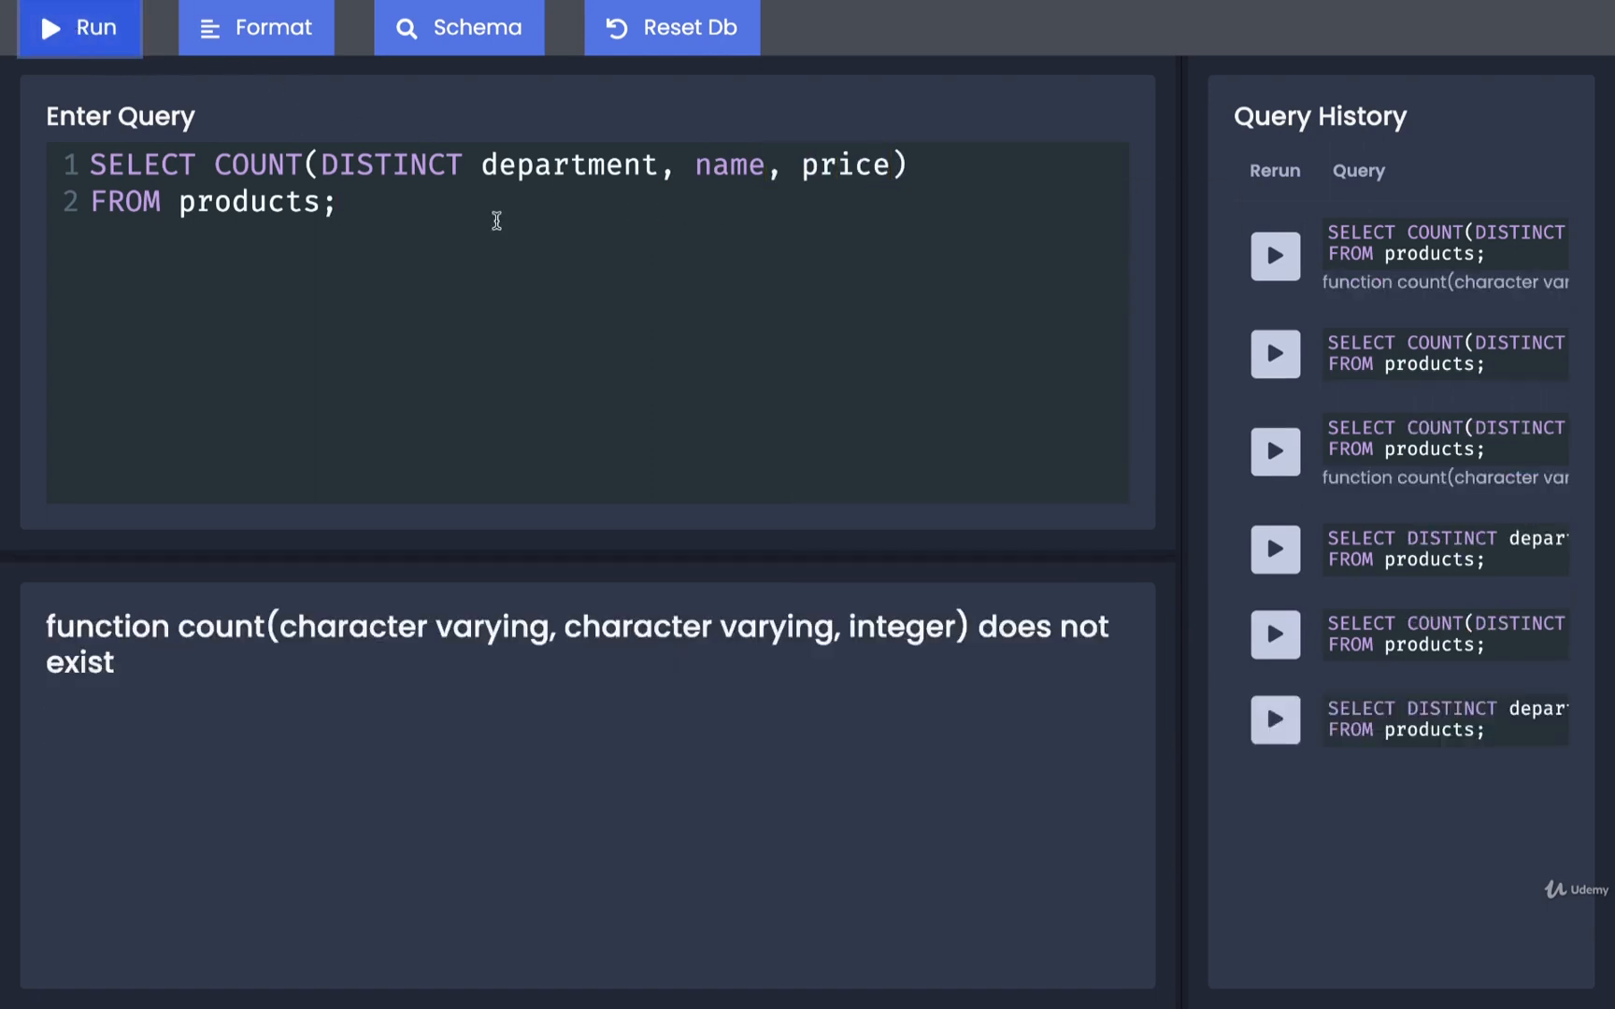